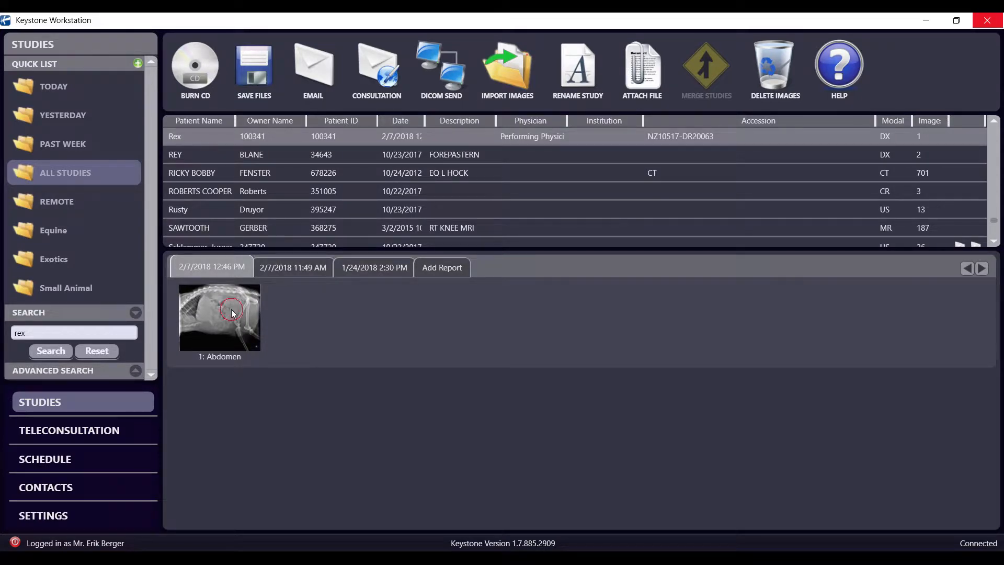
Open the '1: Abdomen' radiograph from Rex's 2/7/2018 study in the DICOM viewer
double_click(233, 314)
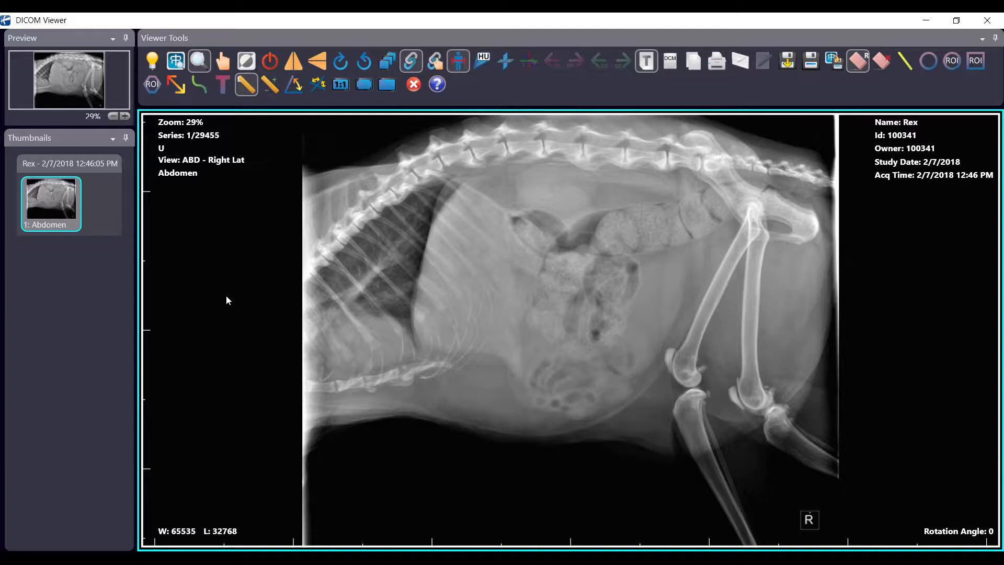
mouse_move(153, 63)
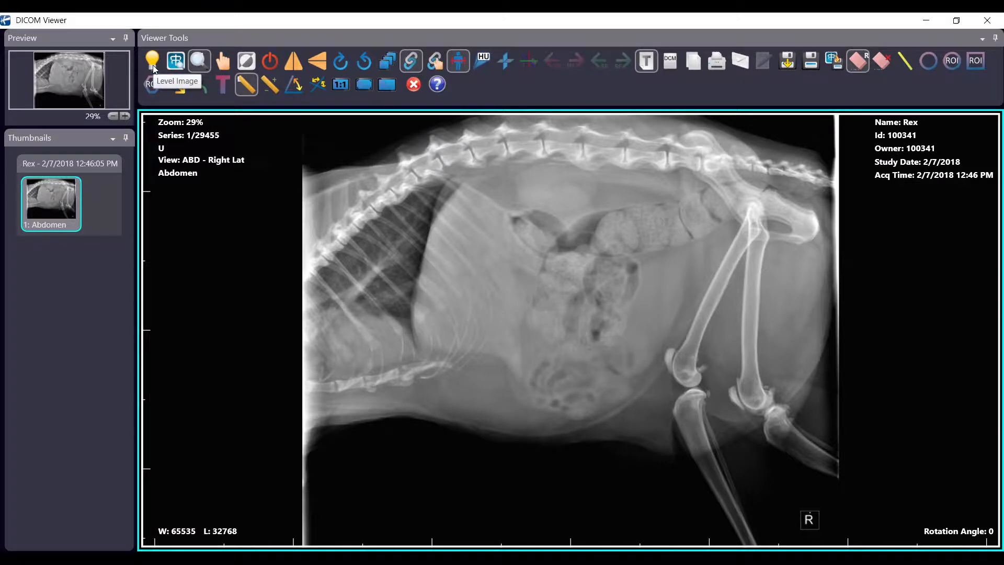
Select the Level Image tool to adjust the radiograph's window and level by dragging
left_click(152, 62)
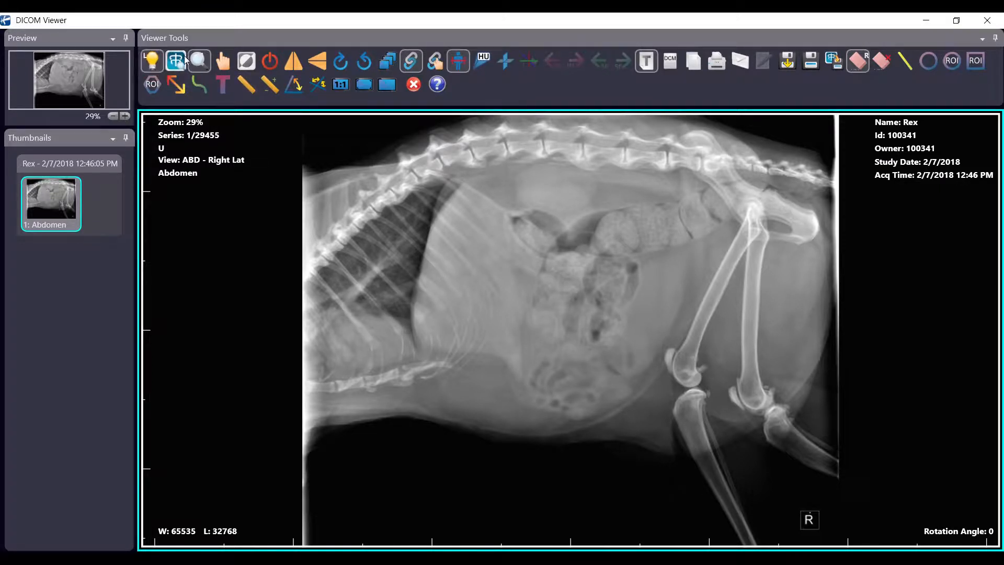
mouse_move(199, 63)
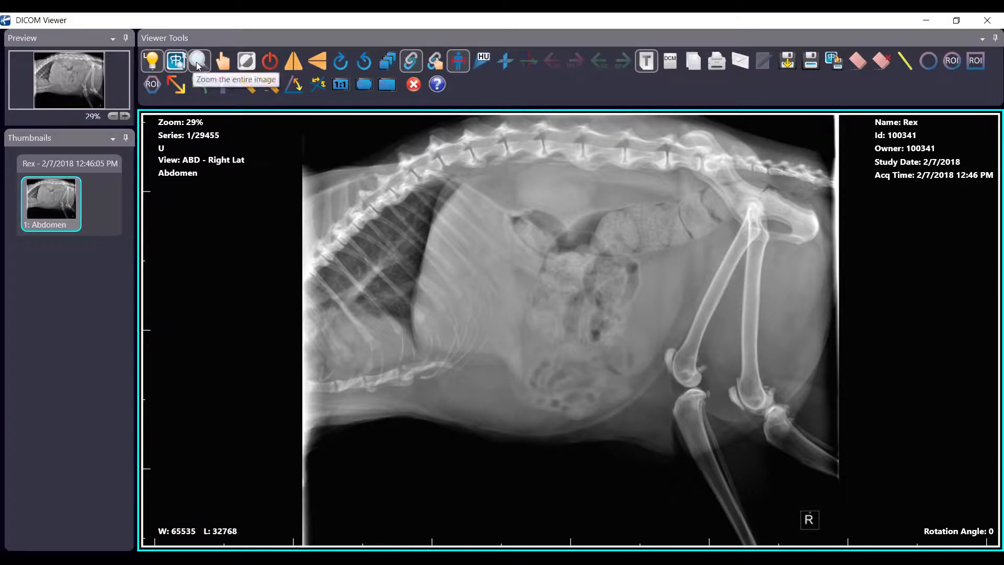
mouse_move(199, 57)
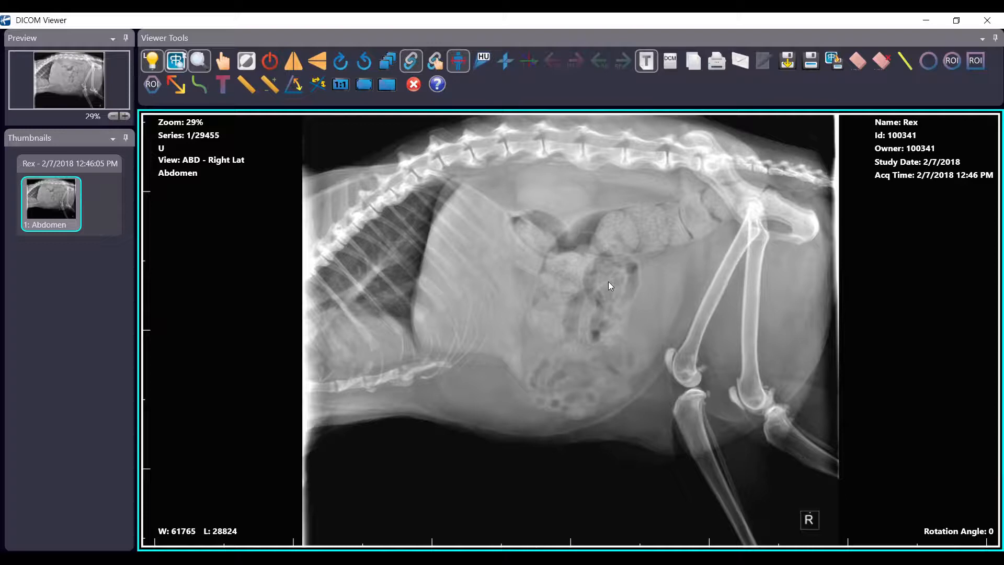
Rotate the radiograph 90° then reset it to original orientation, W 65535, L 32768
left_click(292, 60)
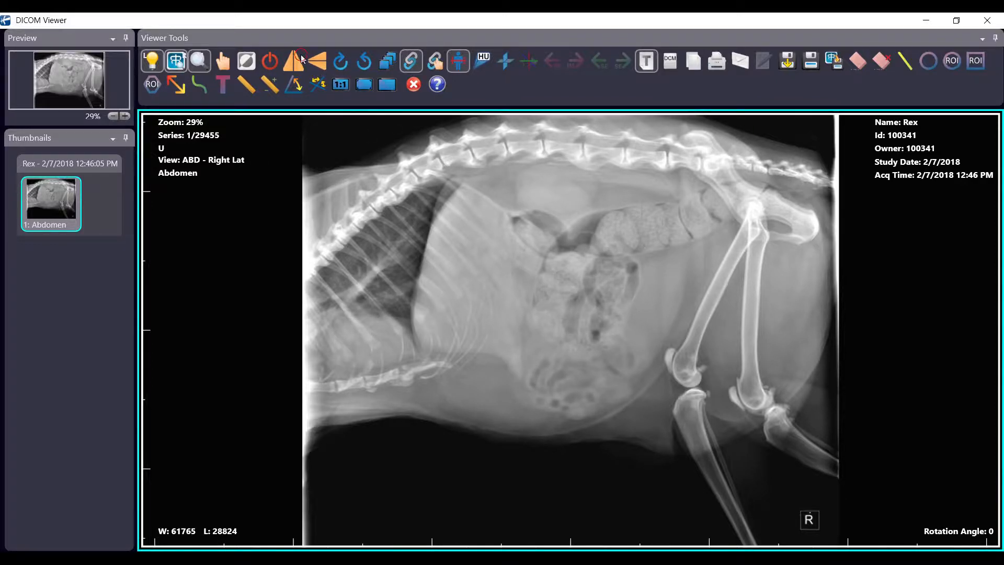
left_click(296, 61)
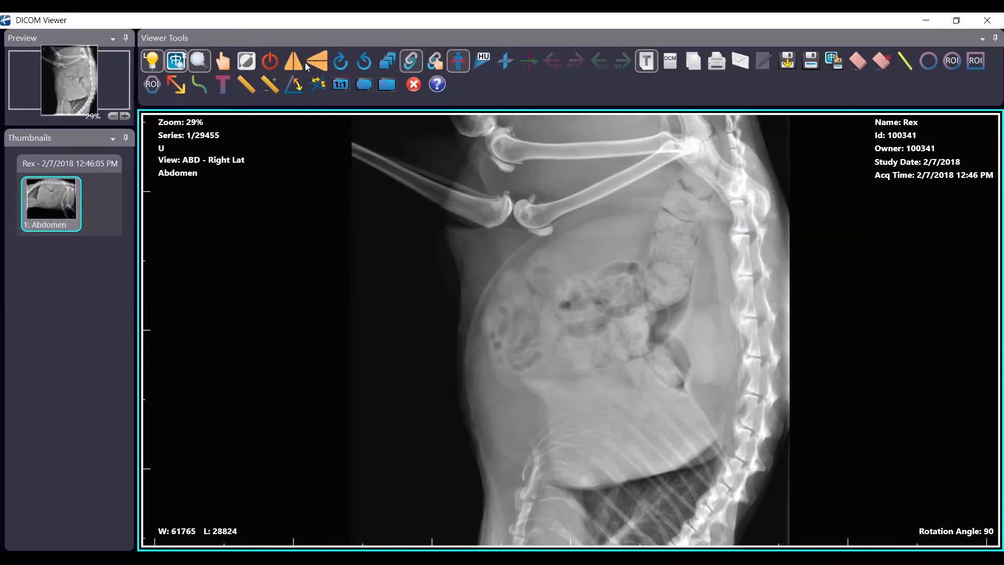
mouse_move(269, 62)
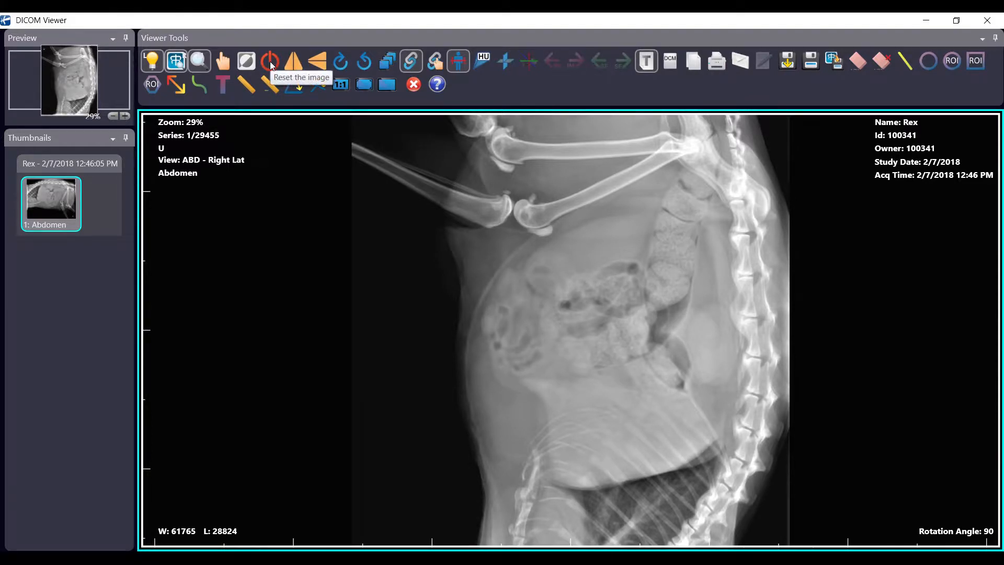
left_click(268, 61)
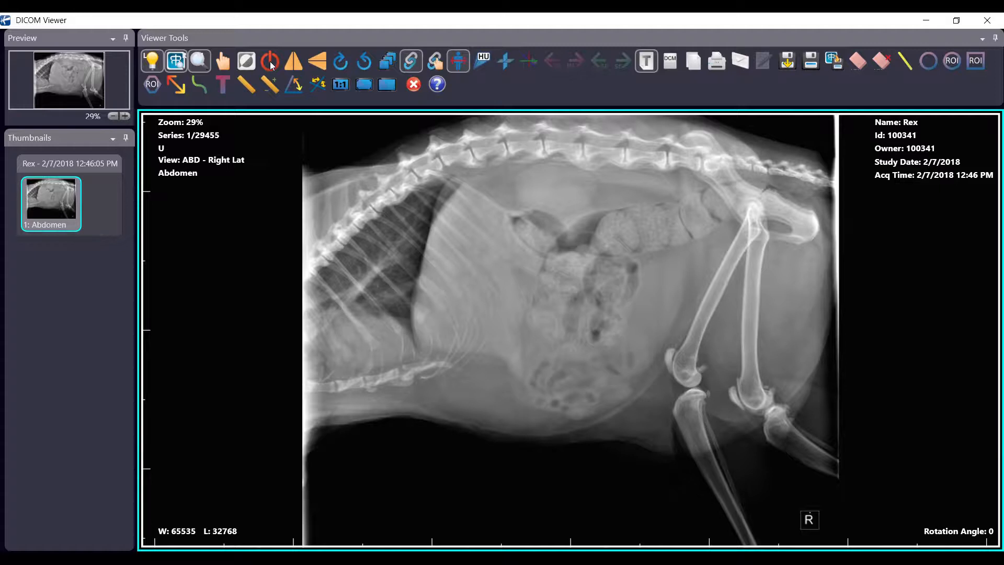
mouse_move(269, 86)
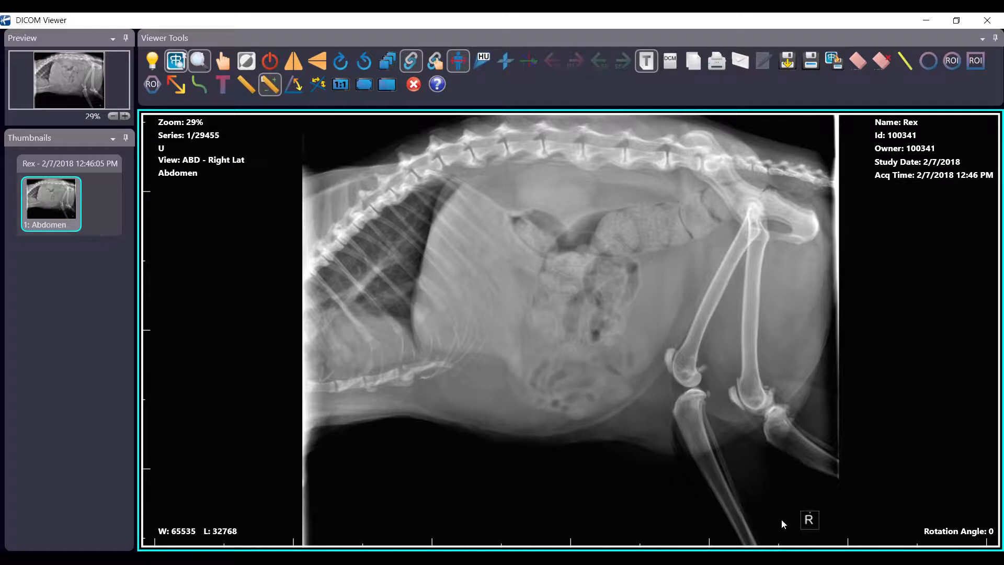
mouse_move(811, 534)
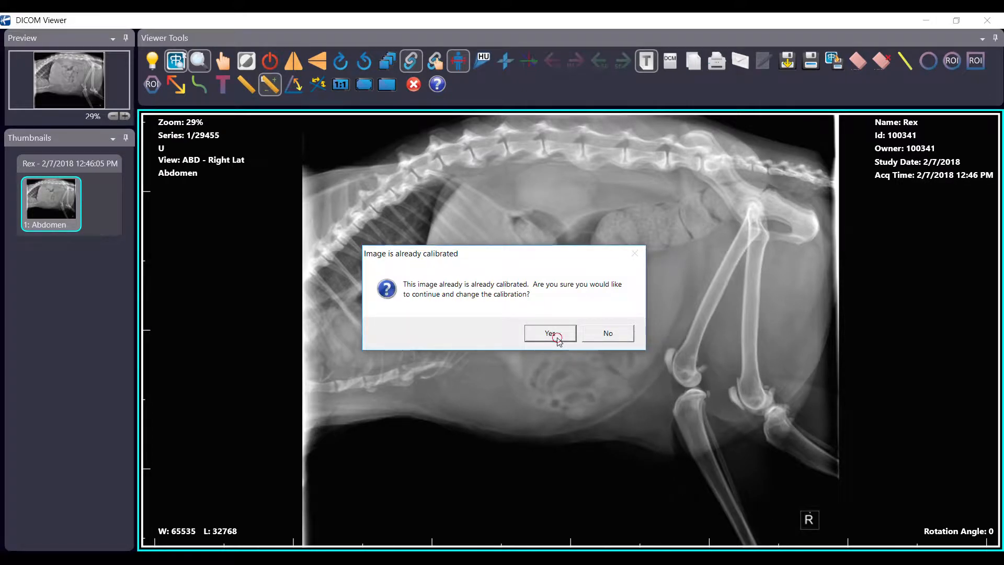
Confirm changing the existing calibration and accept 15.0 mm as the reference length
left_click(550, 333)
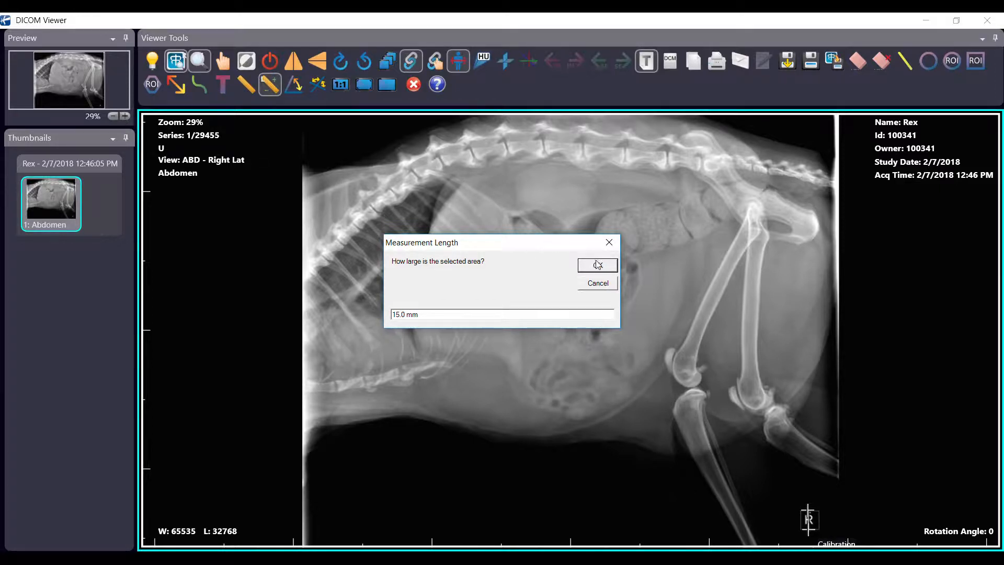
left_click(597, 266)
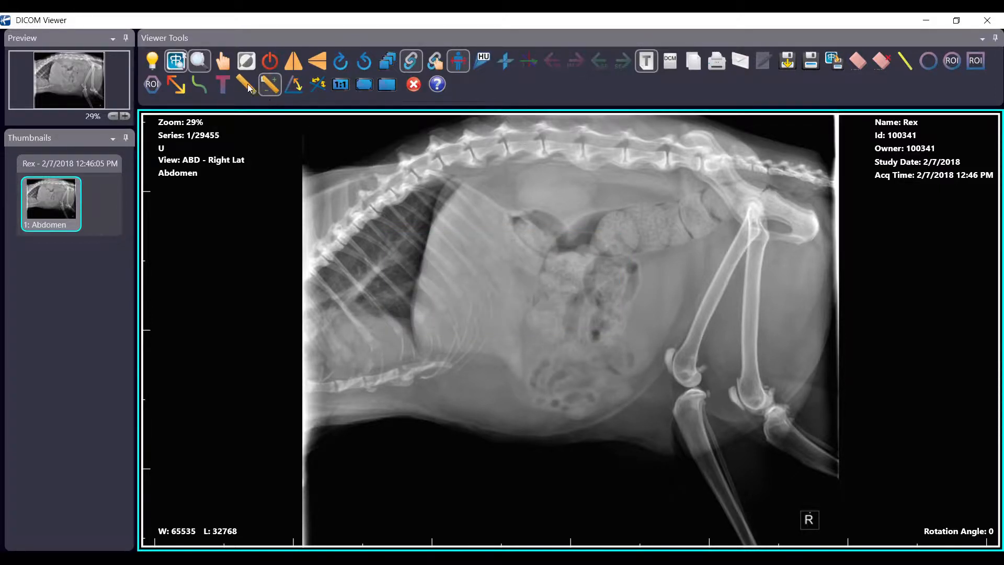
mouse_move(246, 86)
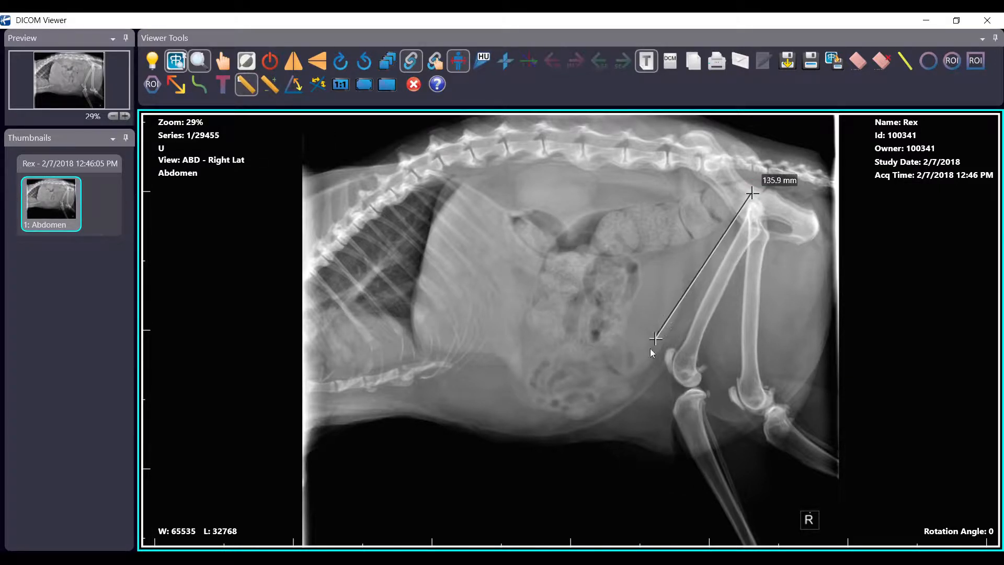
Draw two crossing length measurements across abdomen and hindlimb, reading 256.3 mm and 233.6 mm
left_click_drag(653, 339, 592, 480)
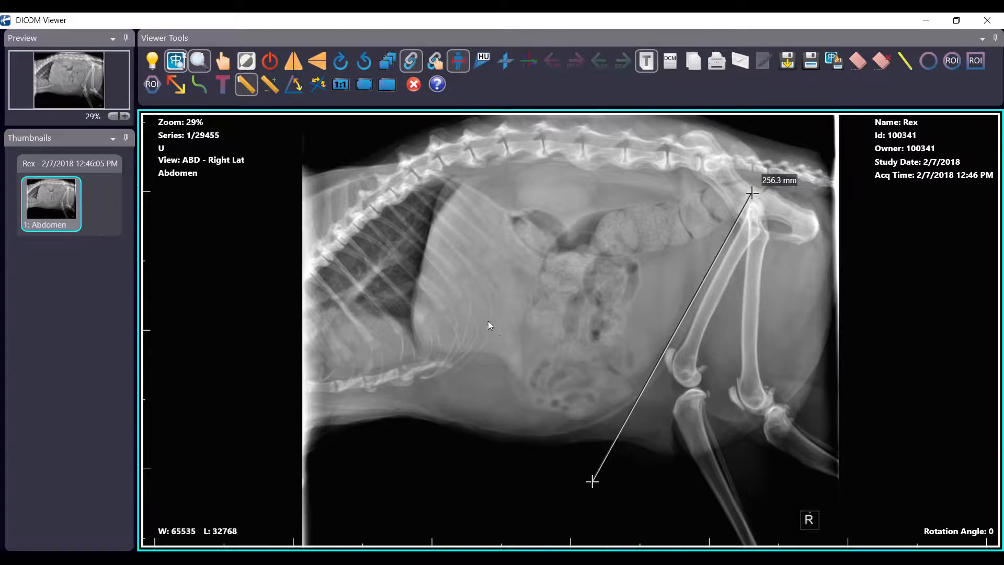
left_click_drag(488, 322, 780, 402)
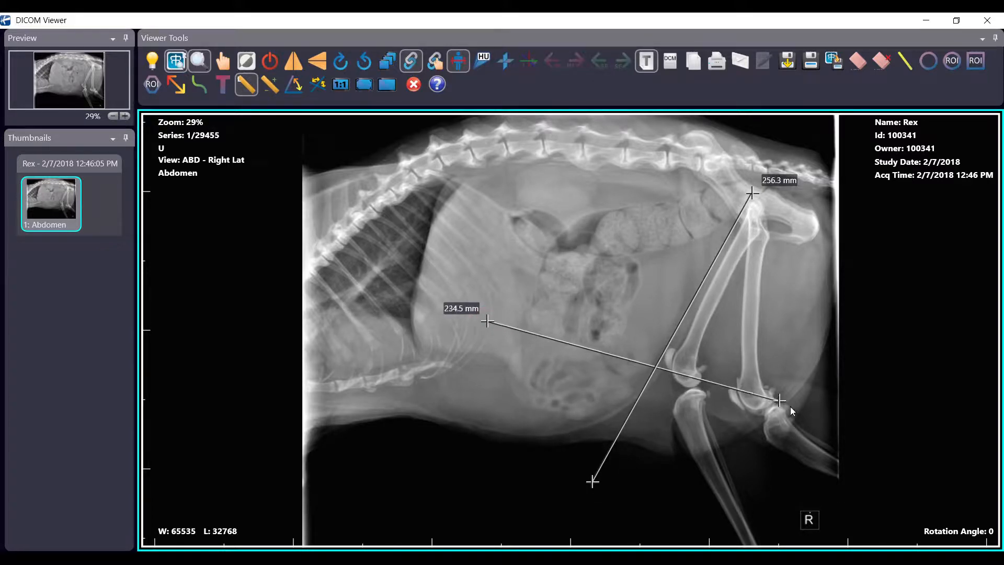
left_click_drag(780, 402, 822, 425)
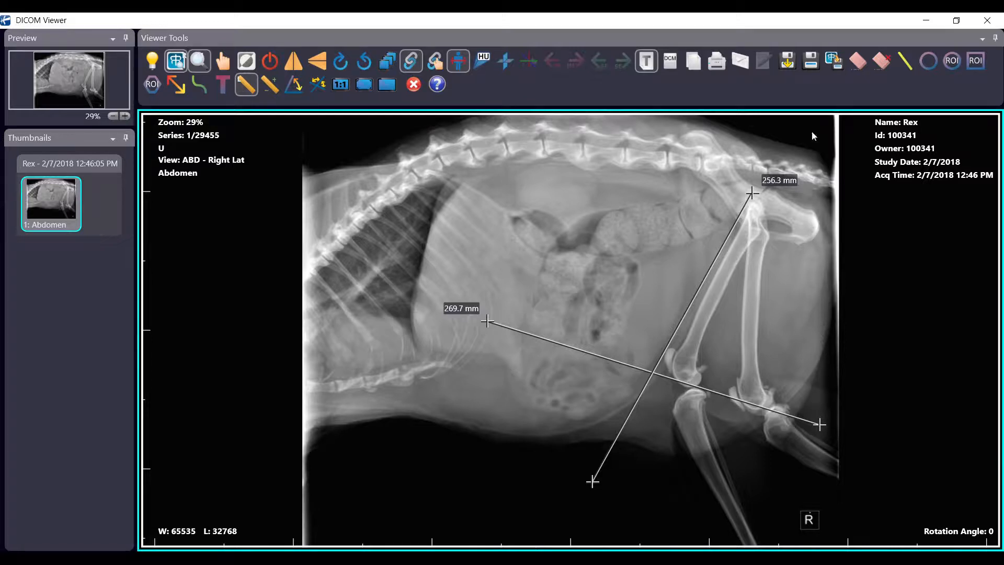
mouse_move(857, 62)
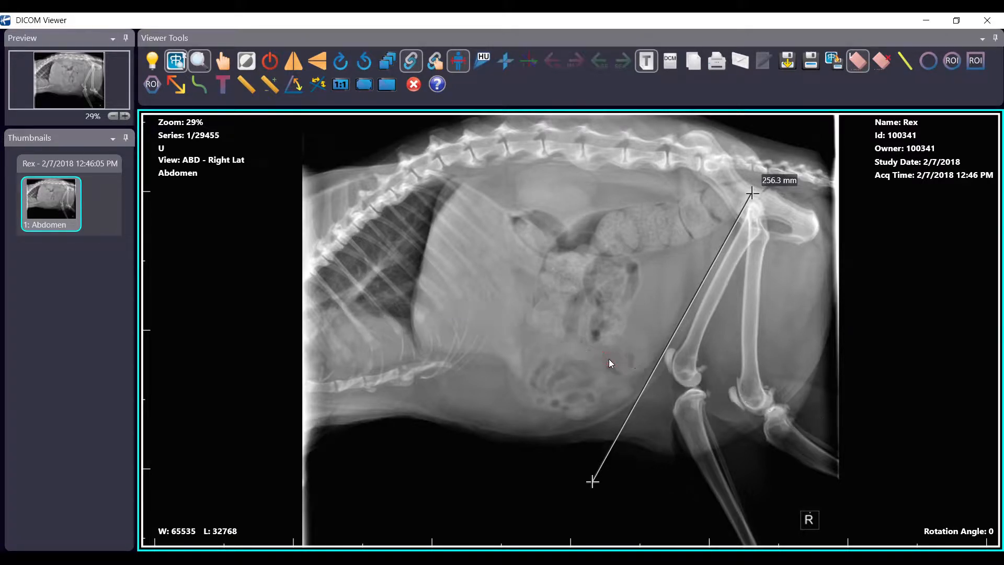
mouse_move(249, 85)
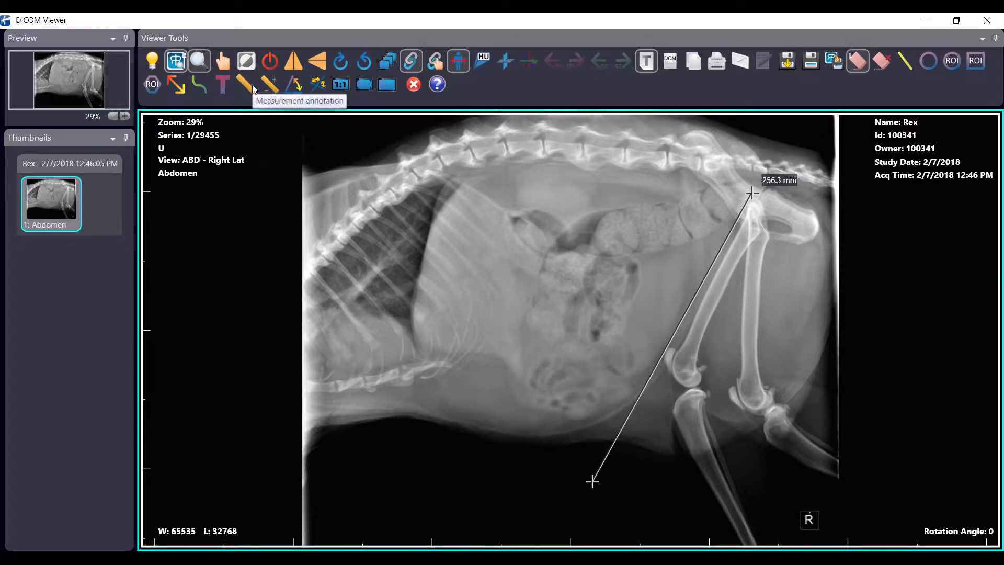
left_click_drag(516, 358, 690, 387)
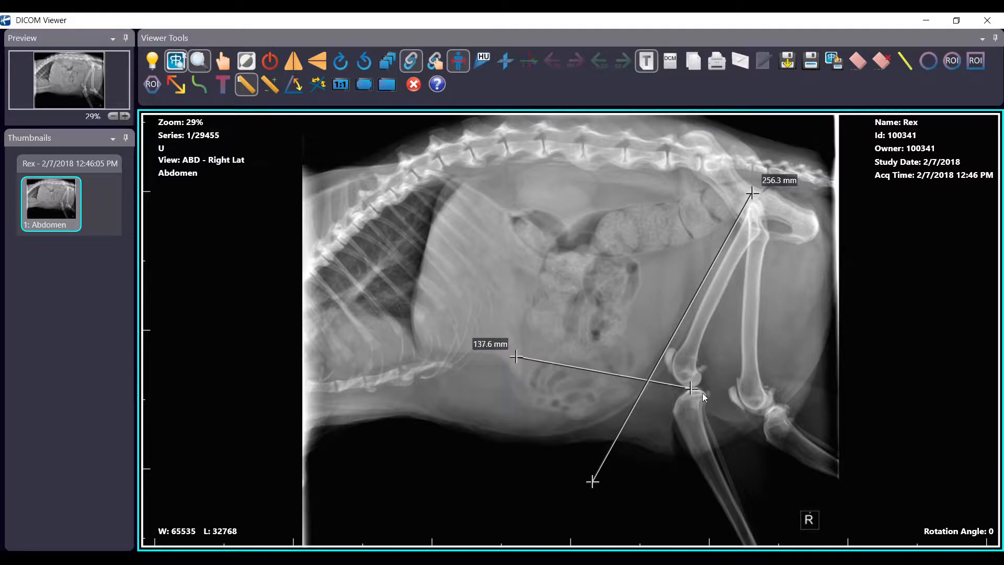
left_click_drag(692, 389, 813, 410)
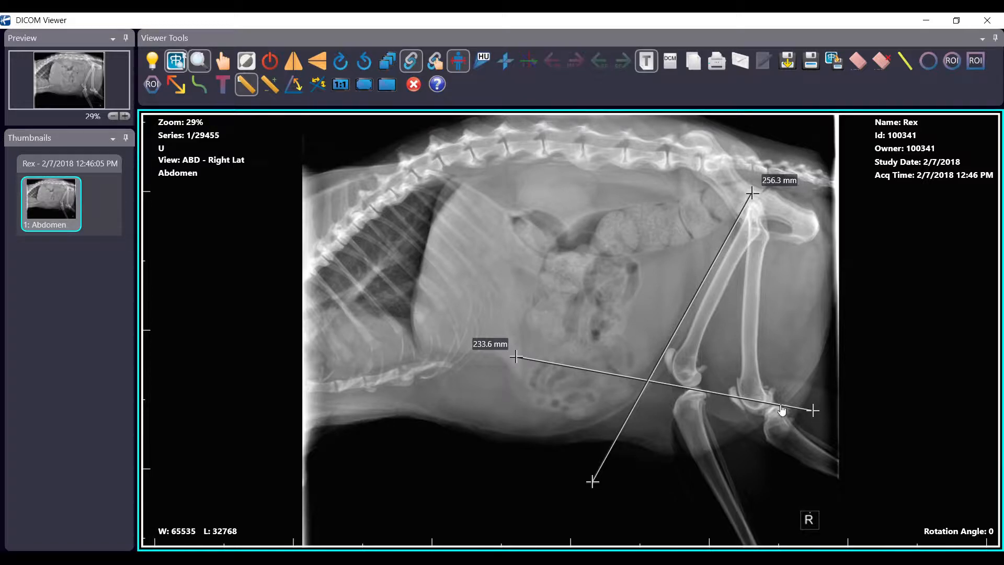
mouse_move(634, 374)
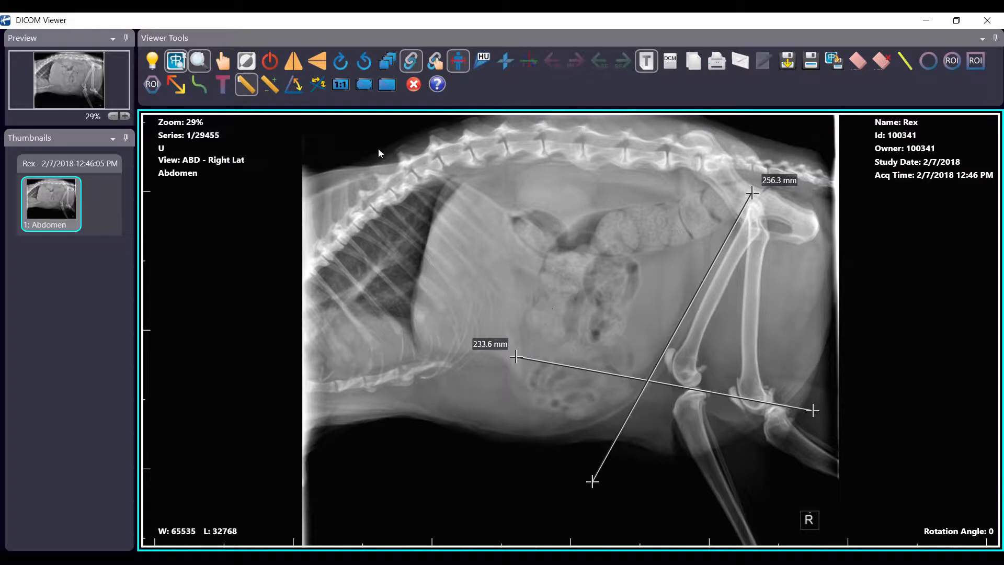
mouse_move(320, 84)
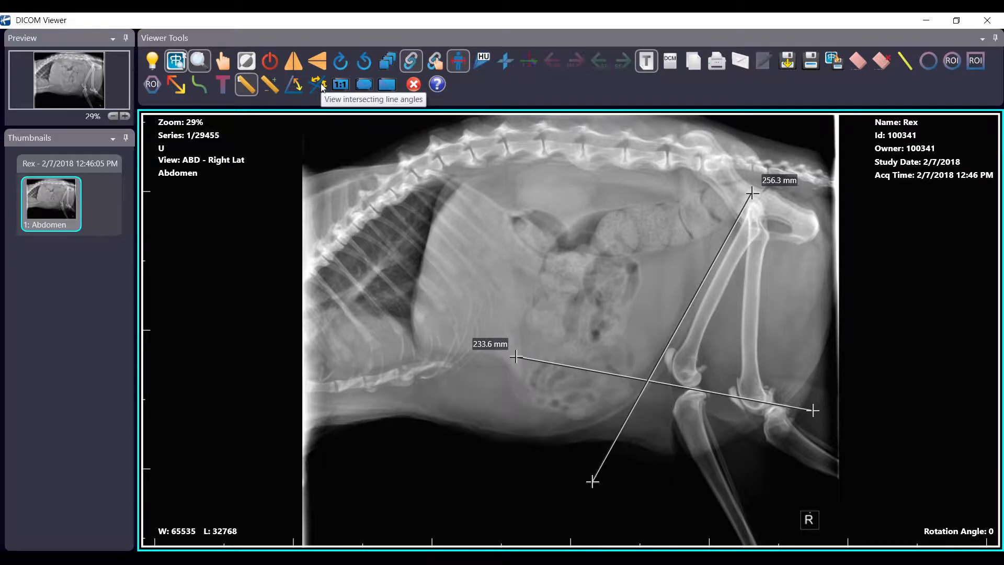
Show the angle readout at the lines' crossing and ring that spot with an ellipse annotation
left_click(317, 84)
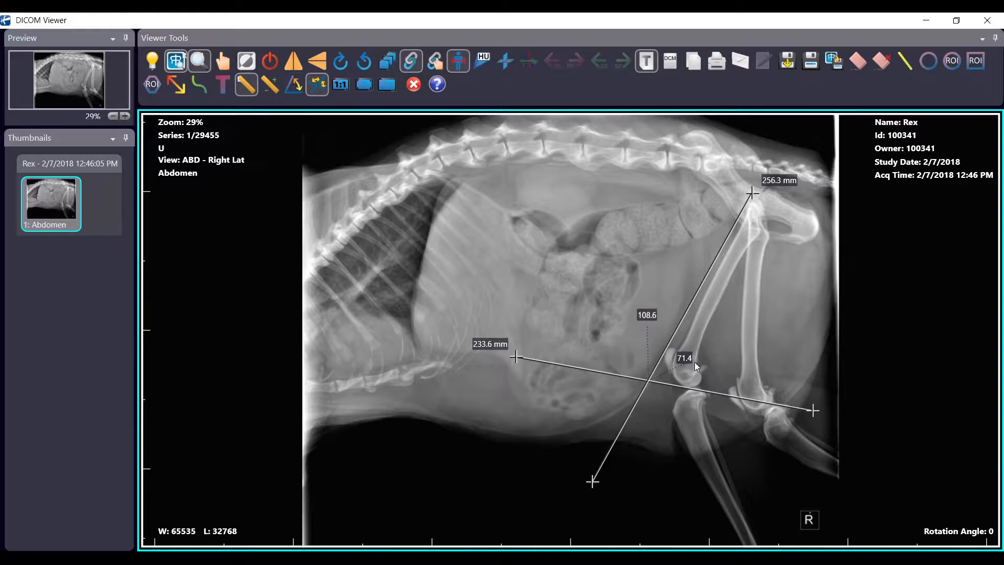
left_click_drag(694, 367, 727, 357)
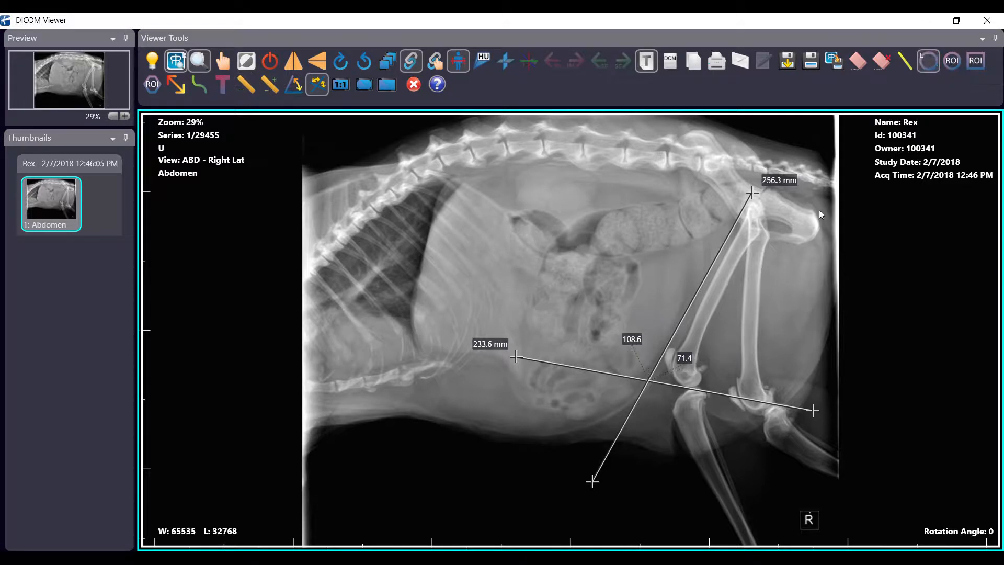
left_click_drag(609, 359, 685, 438)
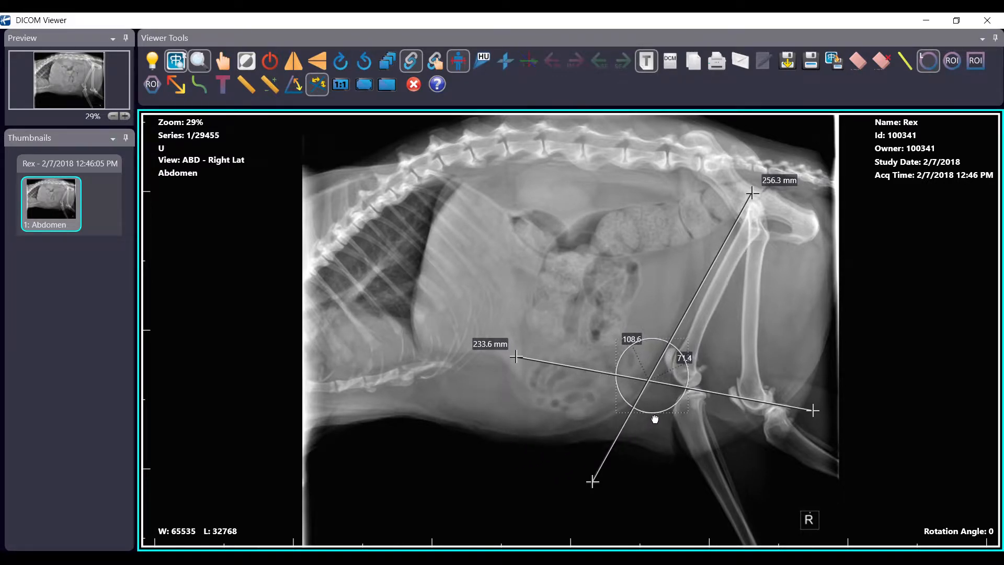
mouse_move(483, 268)
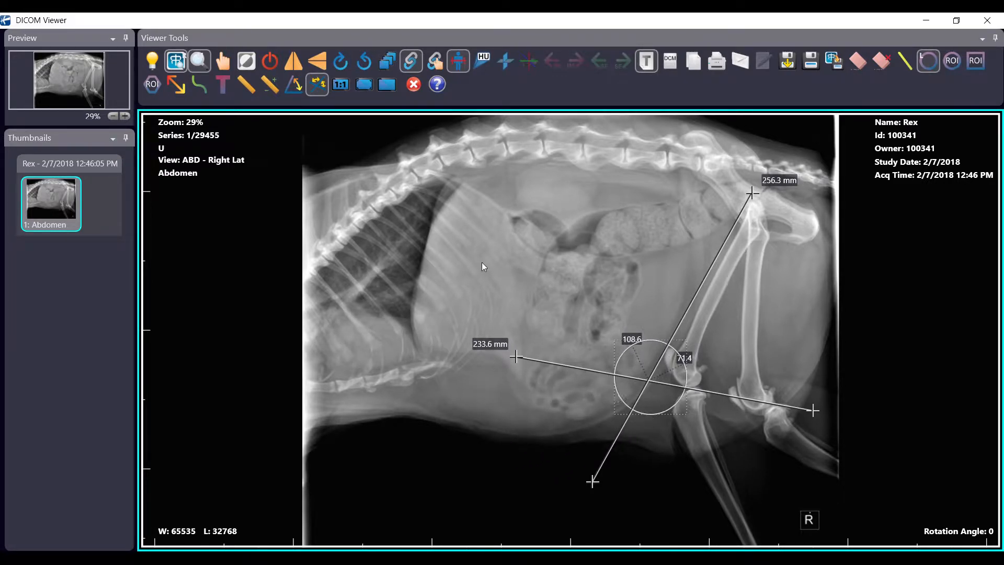
left_click(317, 84)
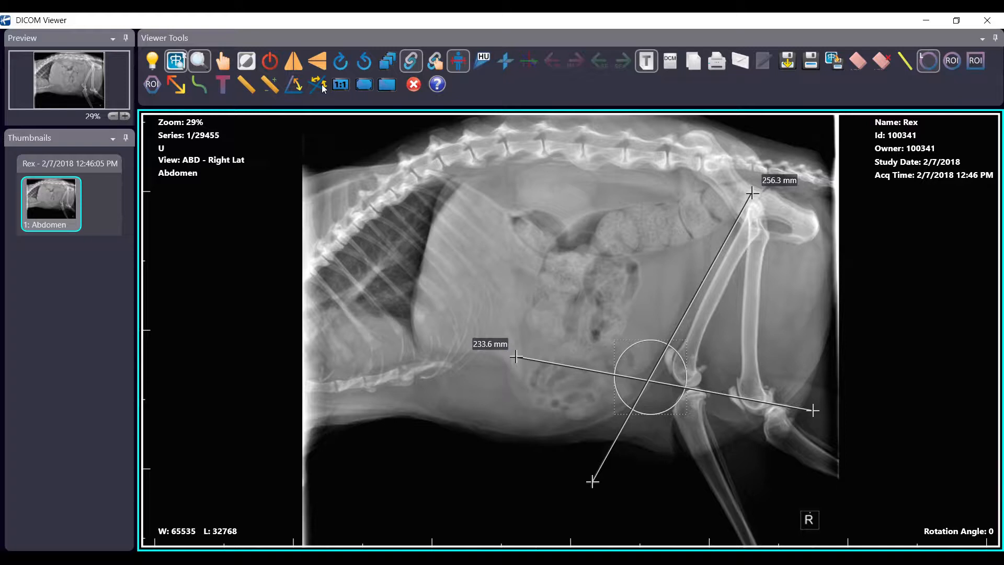
mouse_move(315, 92)
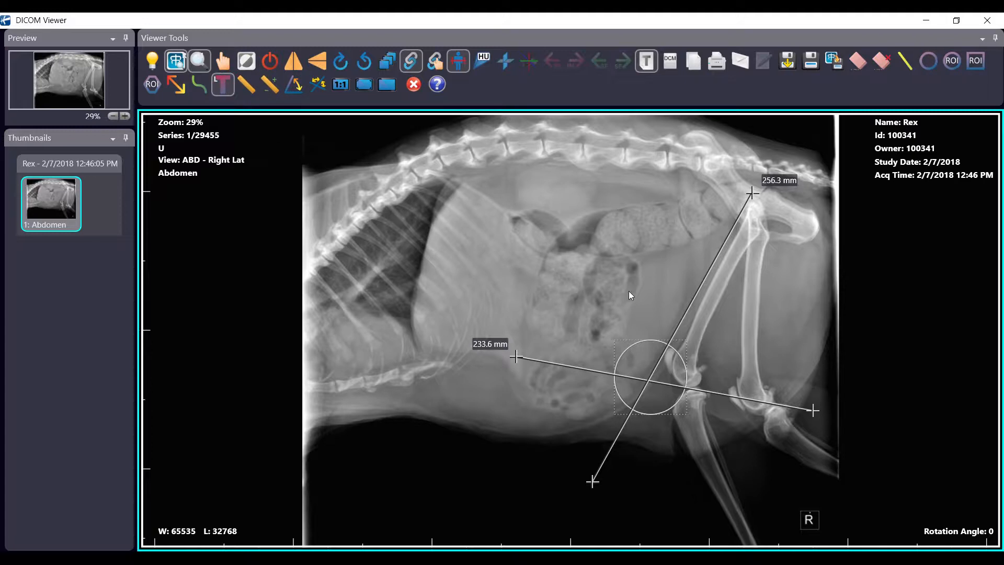
Add a 'test' arrow annotation and create a new image with annotations burned in
type("test")
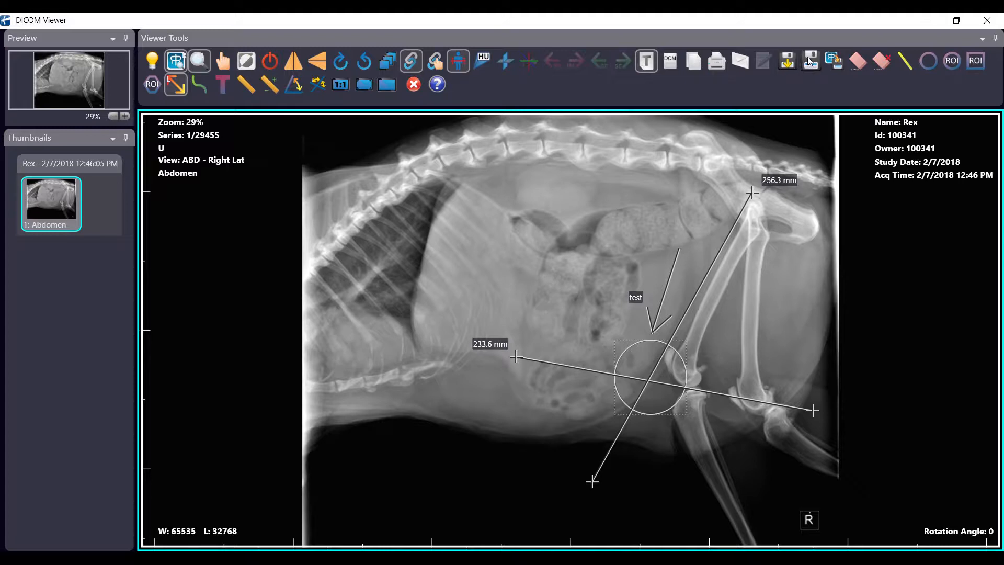
mouse_move(810, 60)
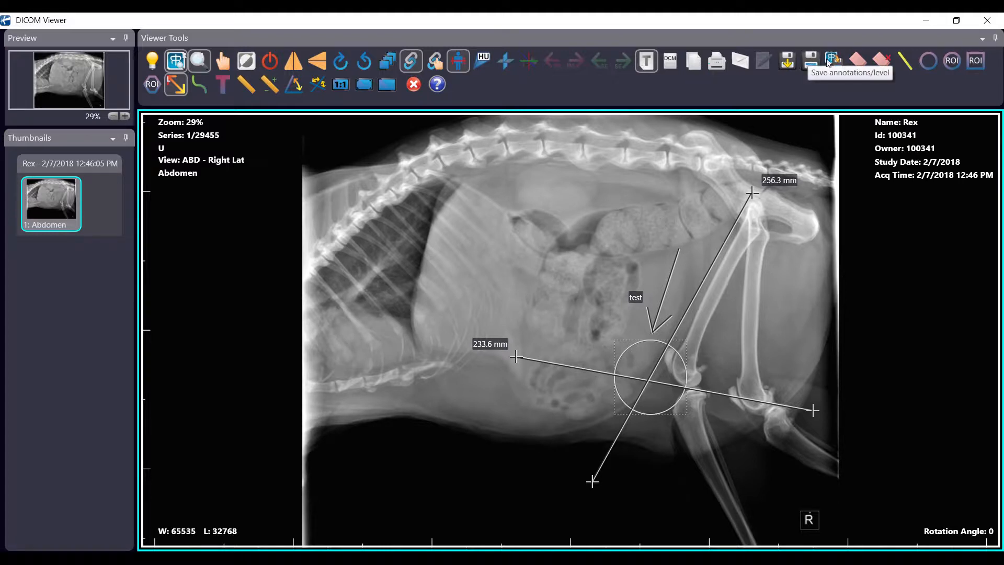
mouse_move(833, 61)
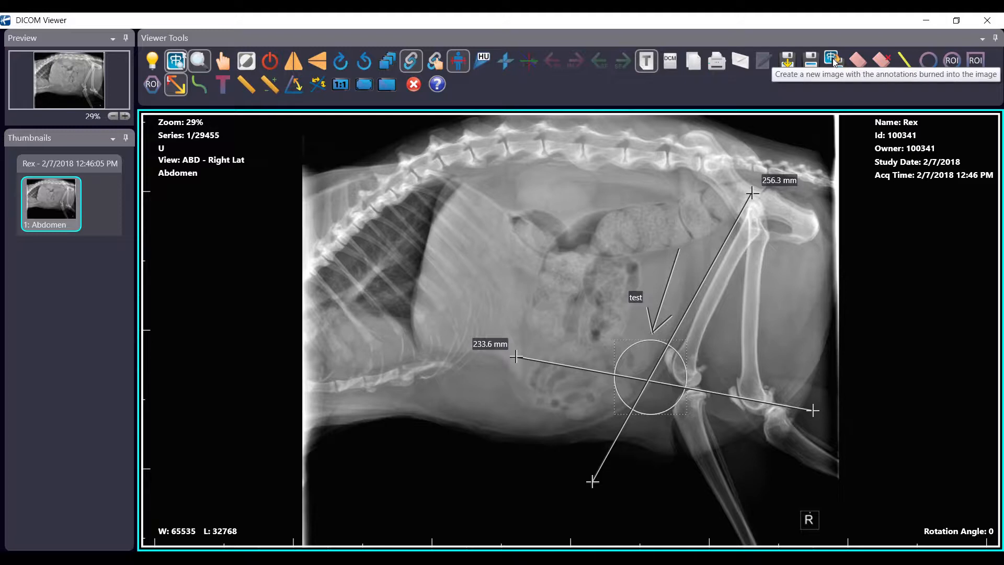
left_click(830, 59)
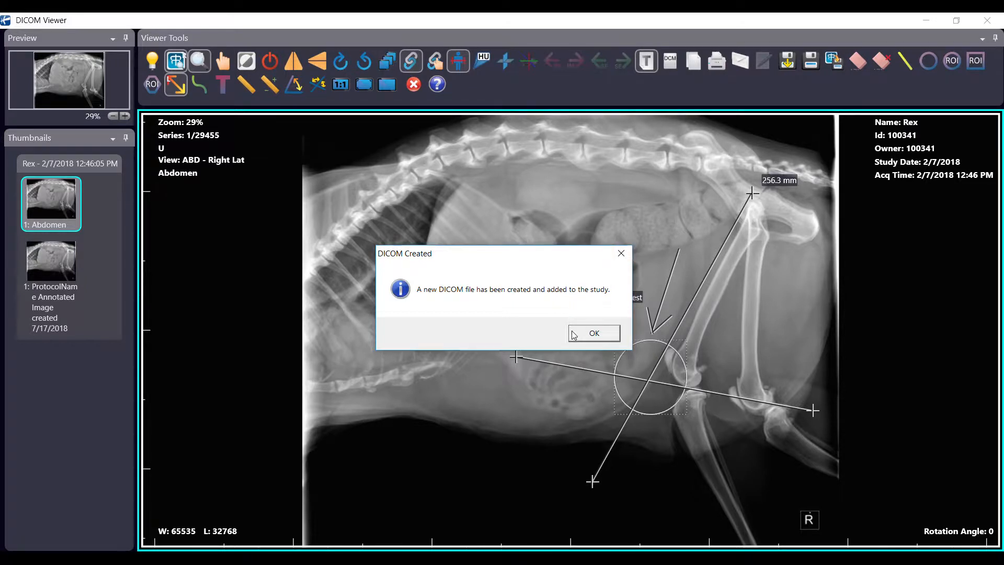
left_click(571, 333)
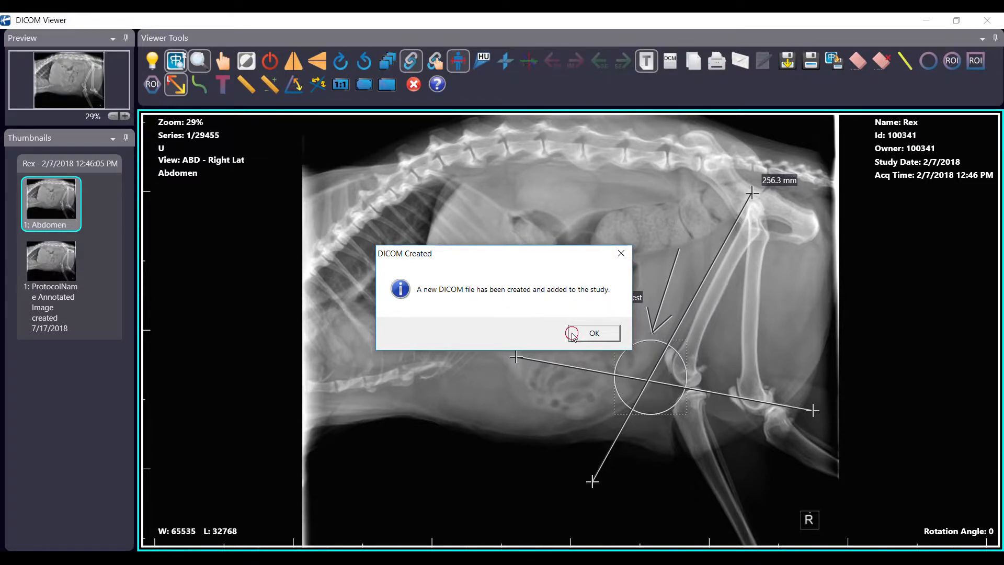
left_click(575, 332)
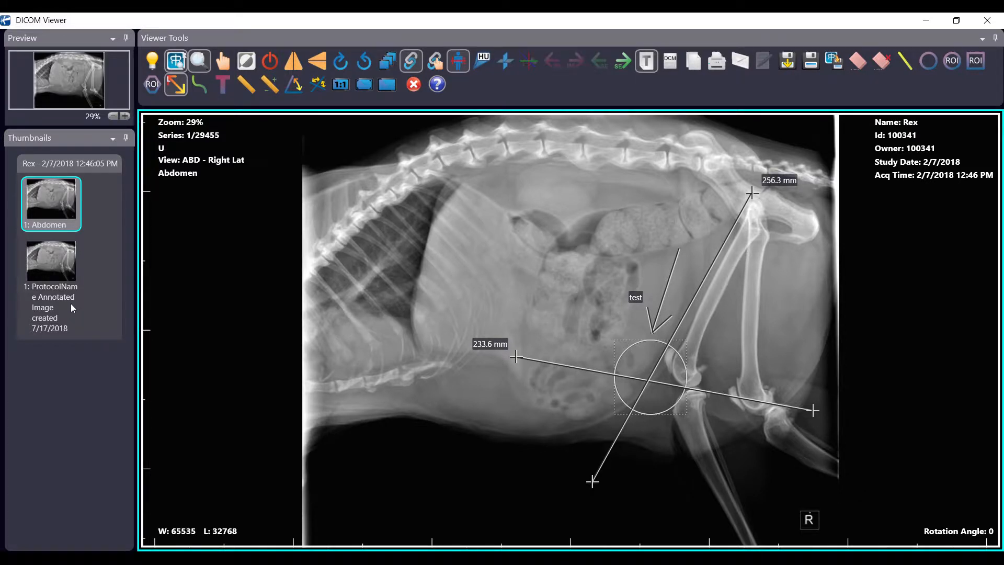
Split into two panes and load Rex's 1/24/2018 thorax study beside the abdomen radiograph
left_click(269, 61)
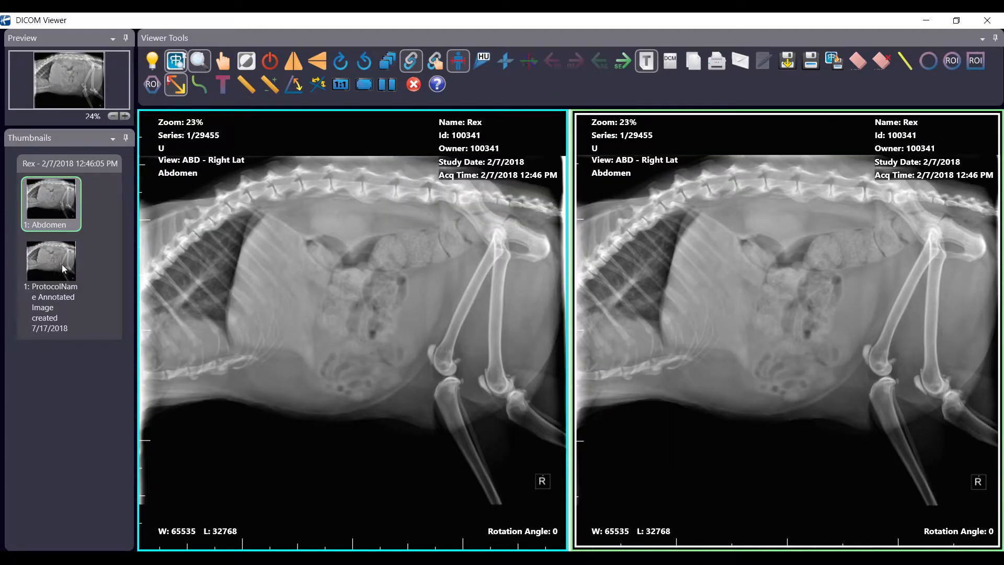
mouse_move(665, 280)
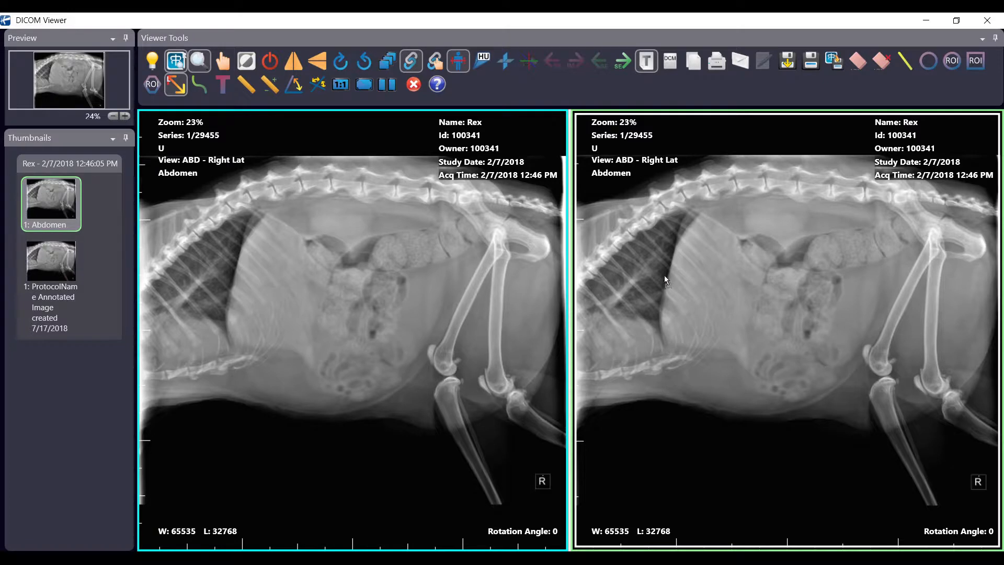
left_click(50, 260)
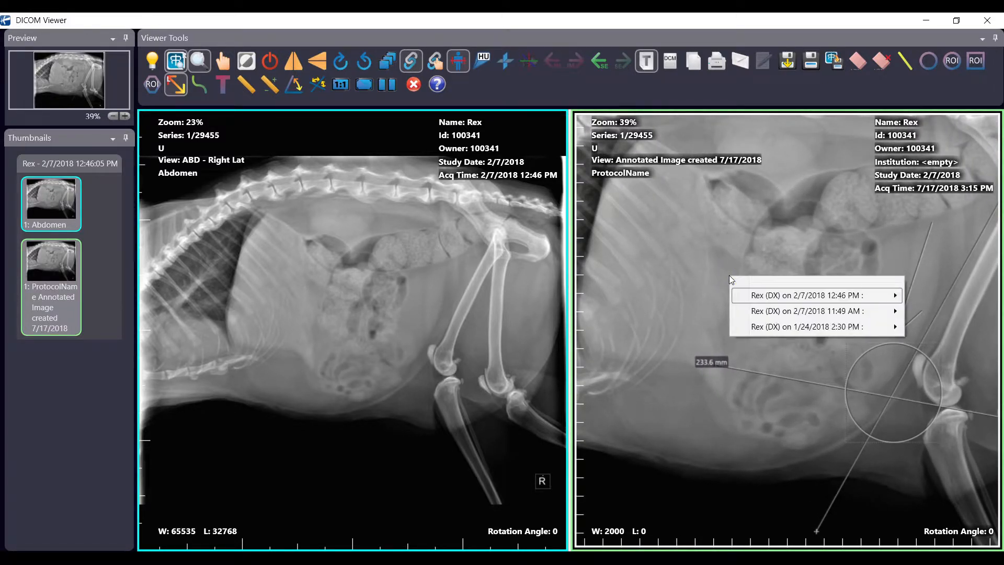
mouse_move(780, 314)
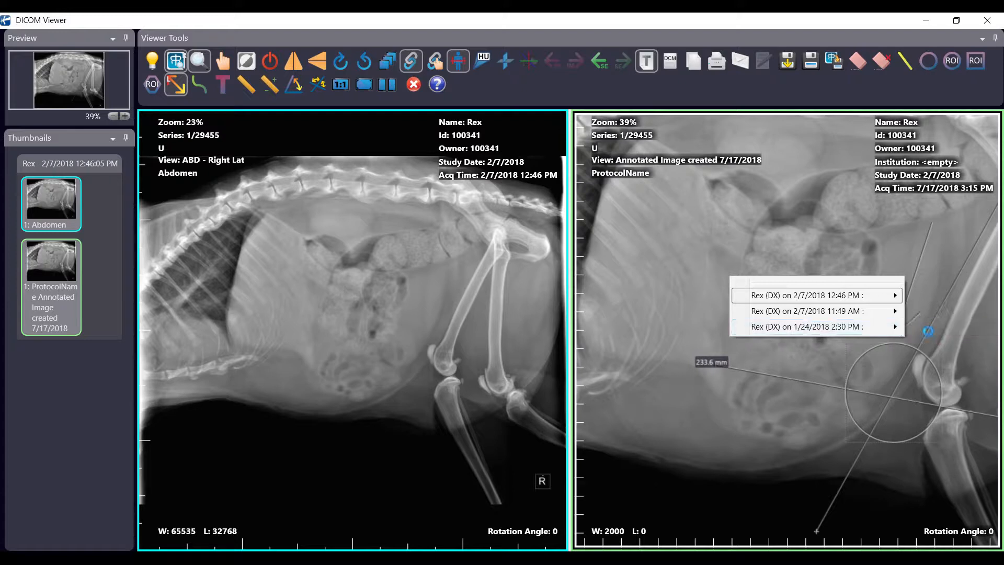
left_click(810, 326)
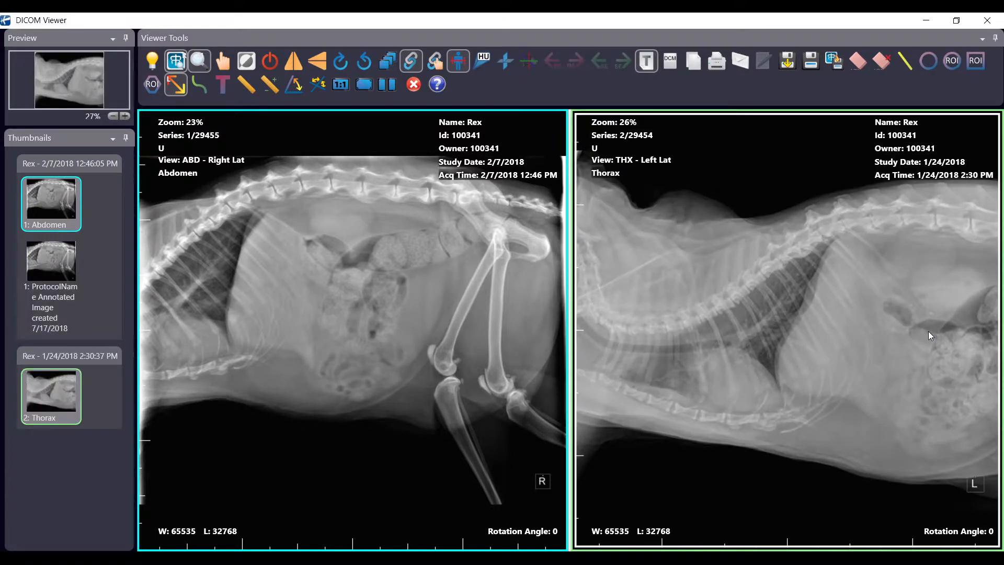
mouse_move(916, 338)
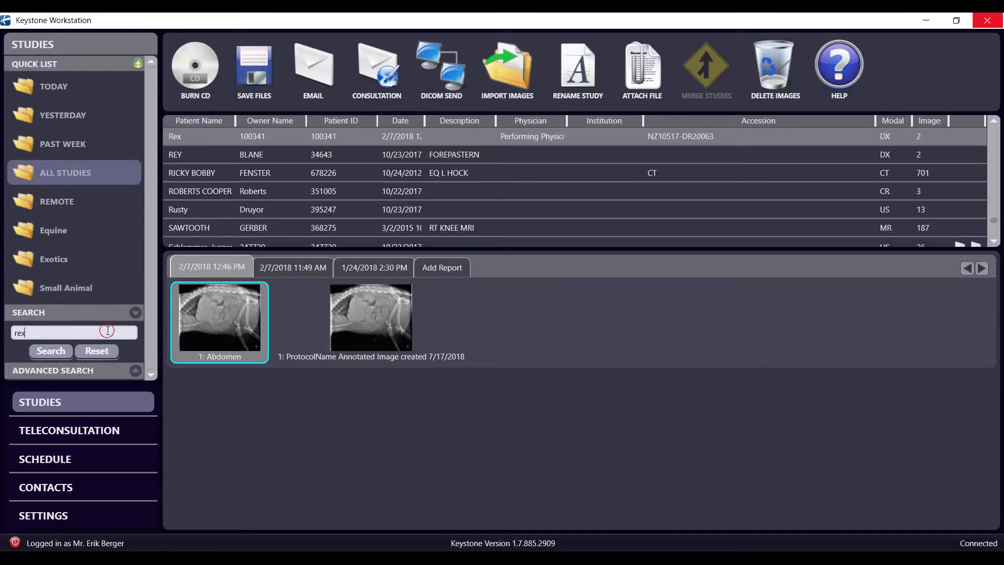
type("tucker")
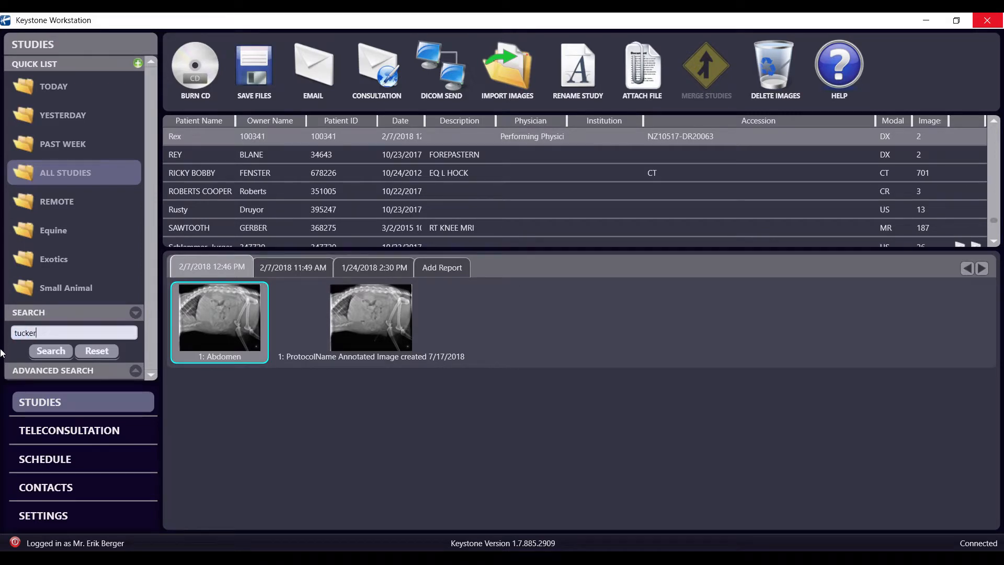
left_click(50, 352)
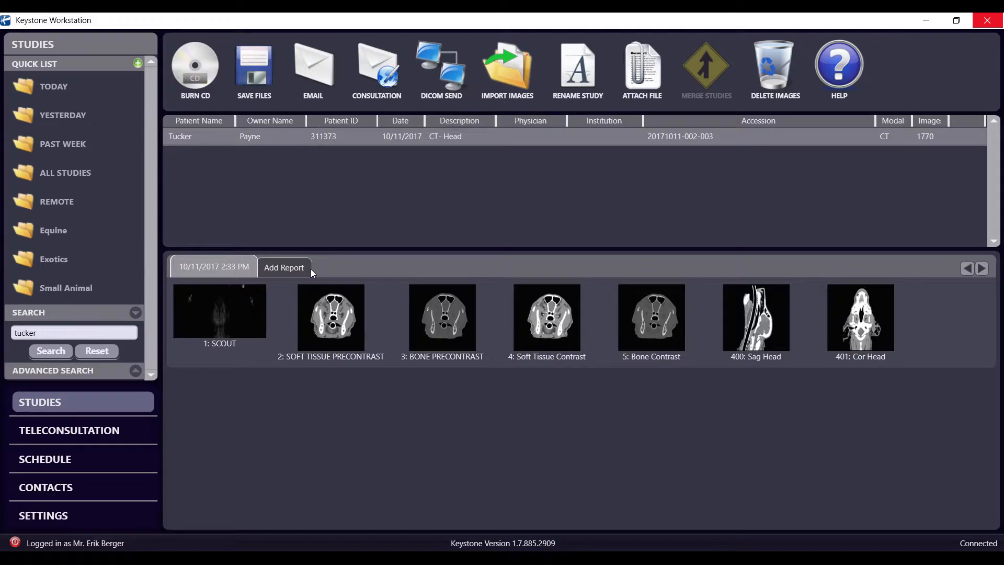
double_click(330, 317)
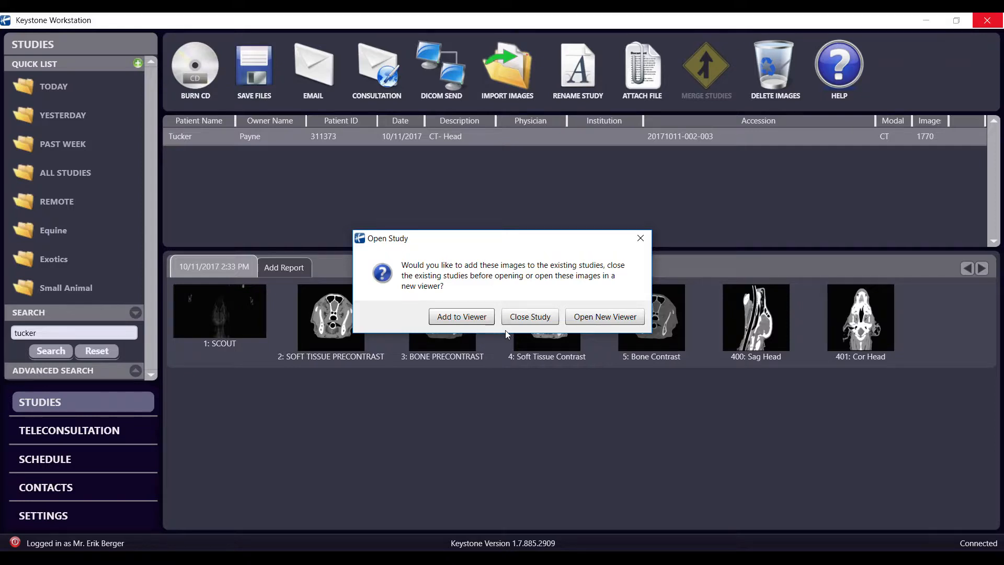
mouse_move(525, 335)
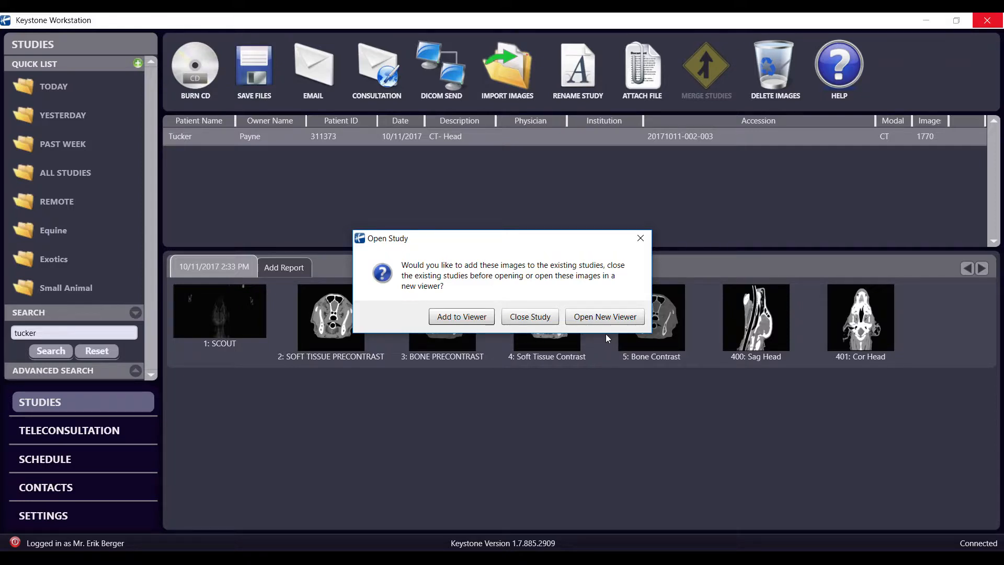
left_click(605, 315)
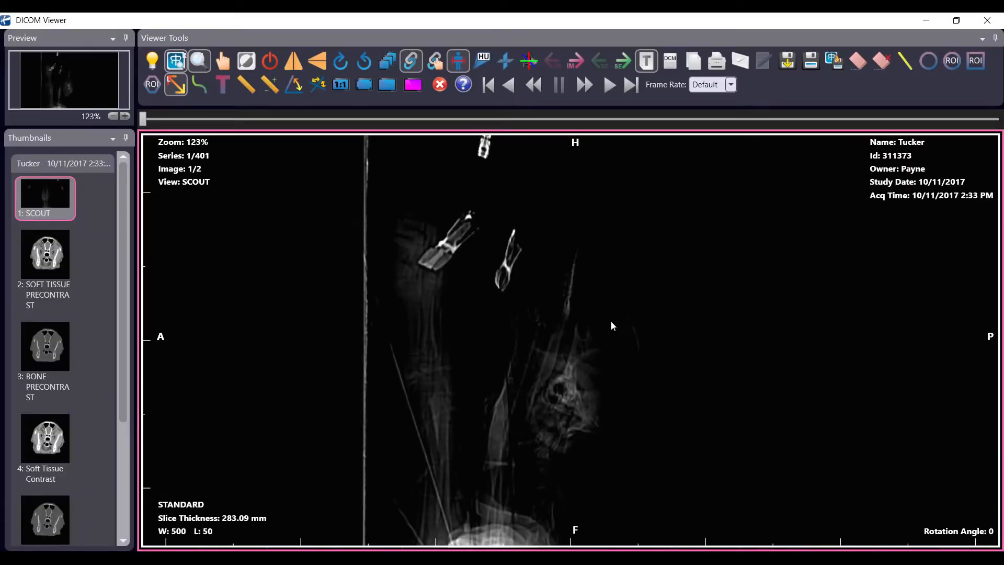
mouse_move(400, 115)
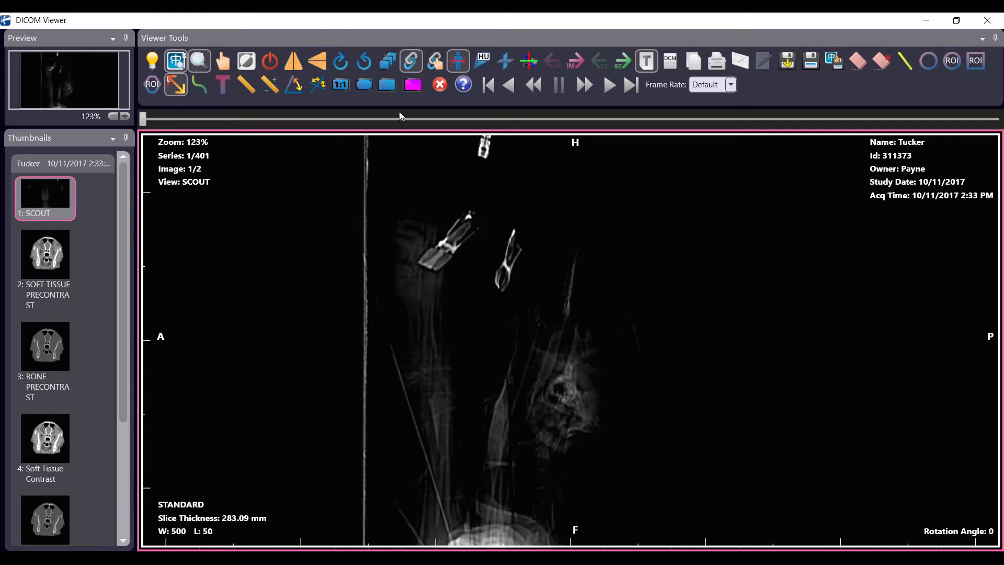
Switch the layout to a 2x2 grid showing the scout and three CT series
left_click(387, 84)
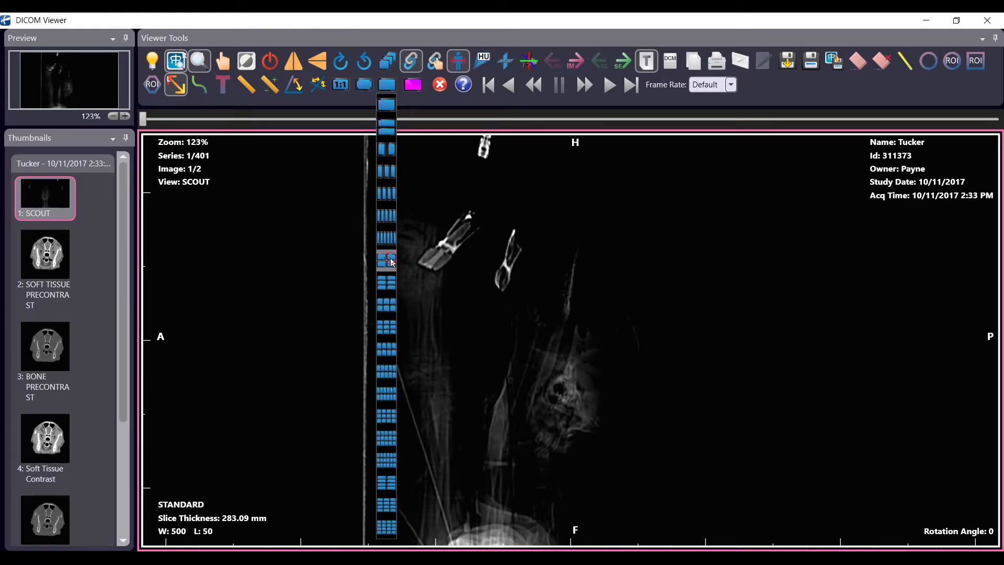
left_click(383, 85)
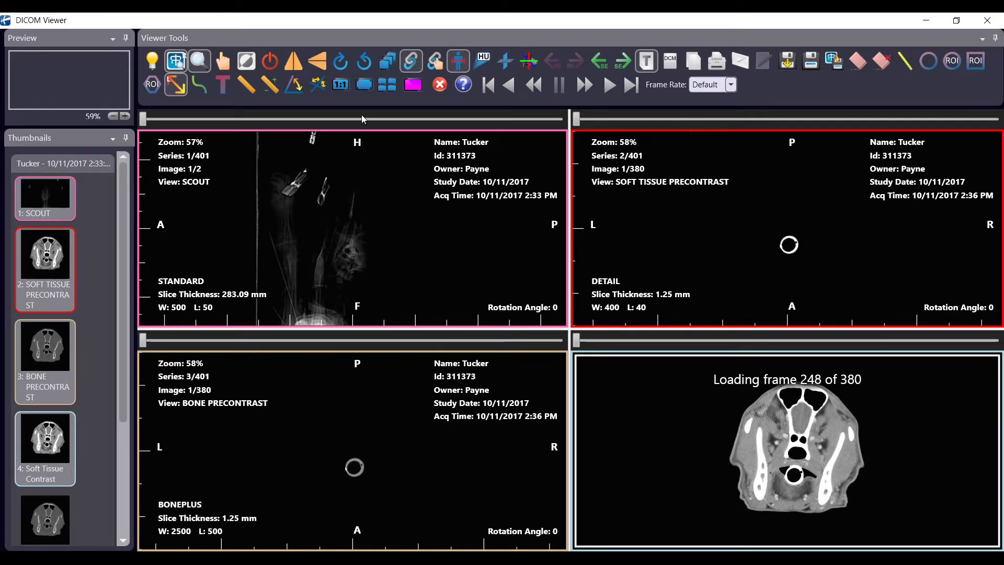
left_click(364, 83)
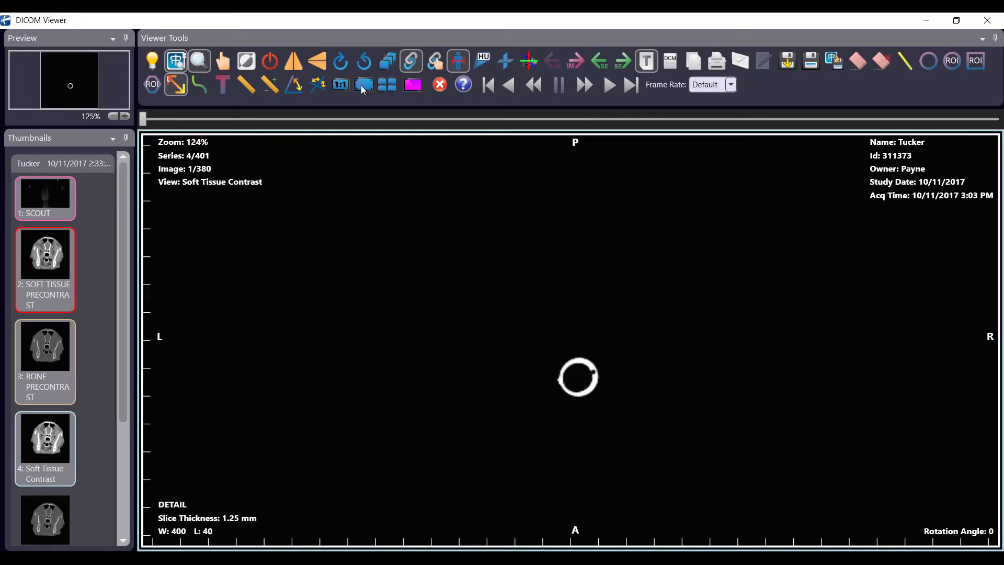
left_click(387, 83)
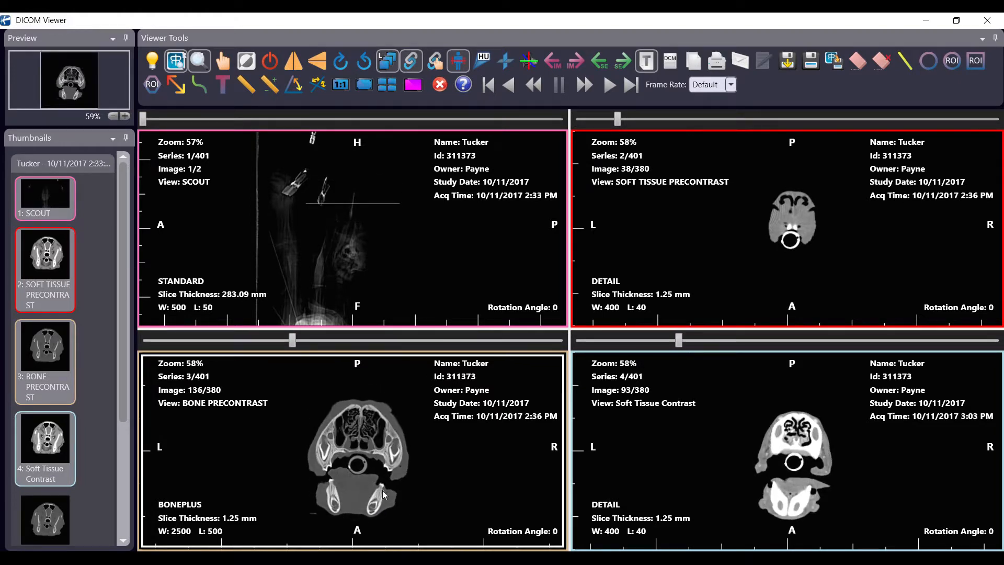
mouse_move(465, 101)
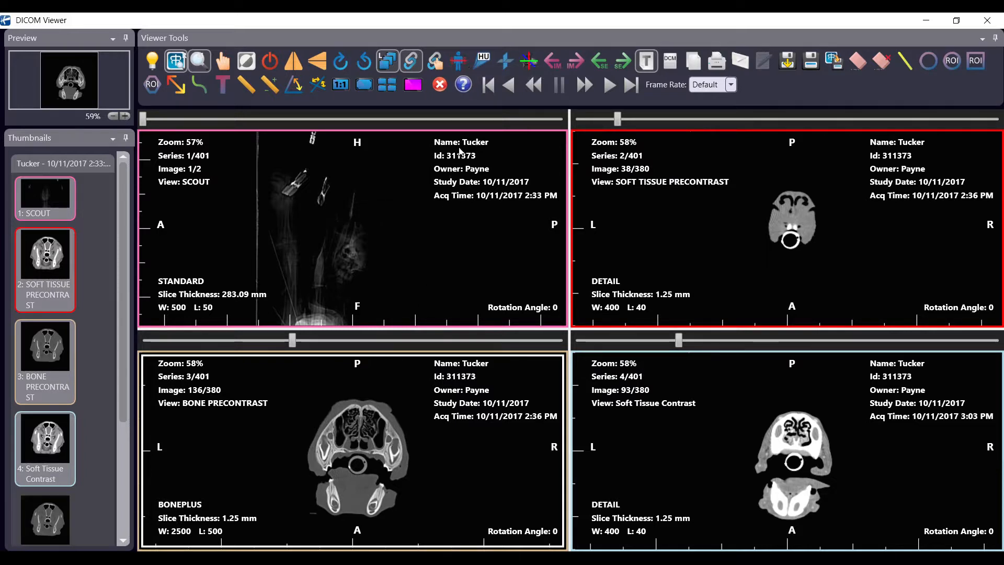
mouse_move(335, 180)
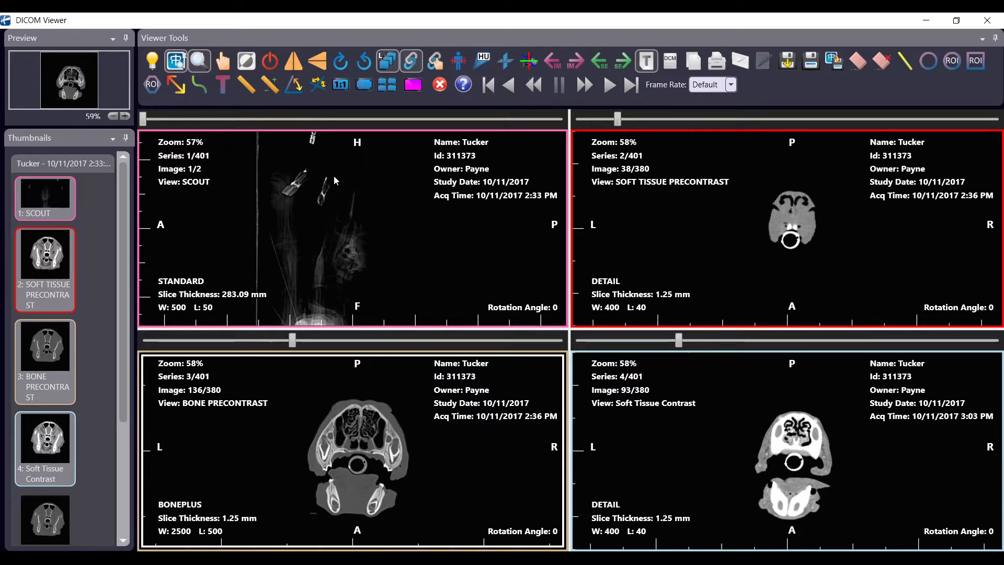
mouse_move(458, 60)
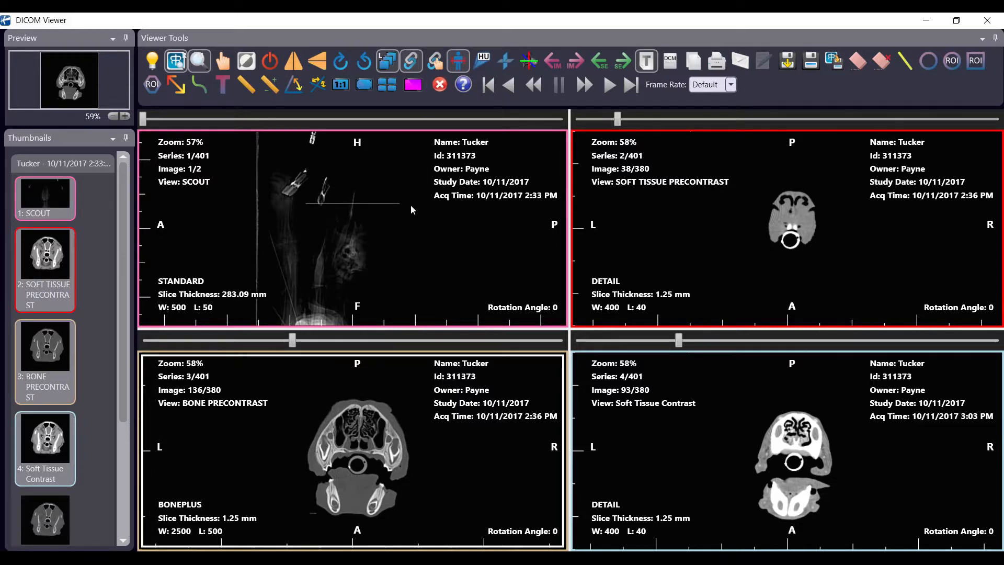
mouse_move(290, 209)
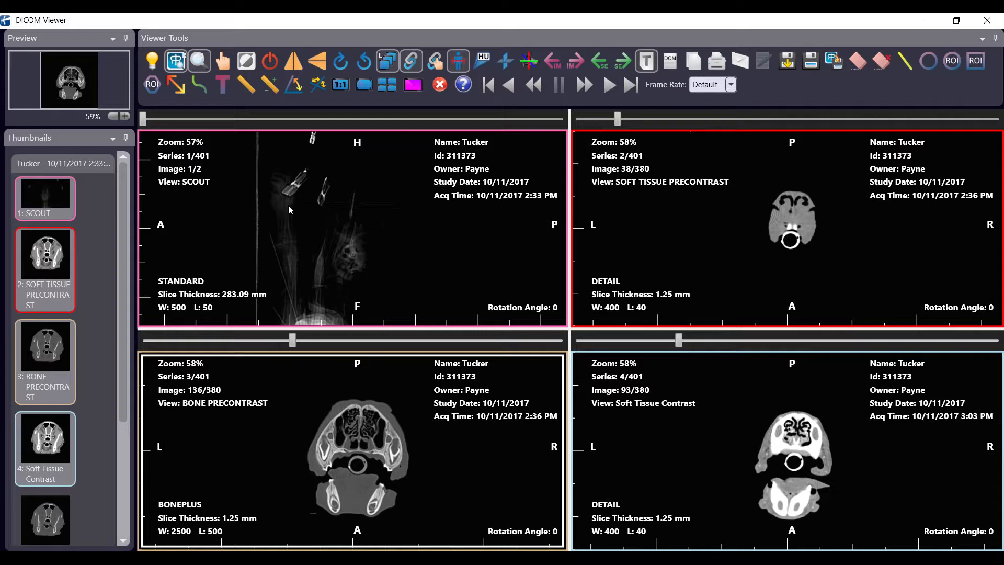
mouse_move(364, 84)
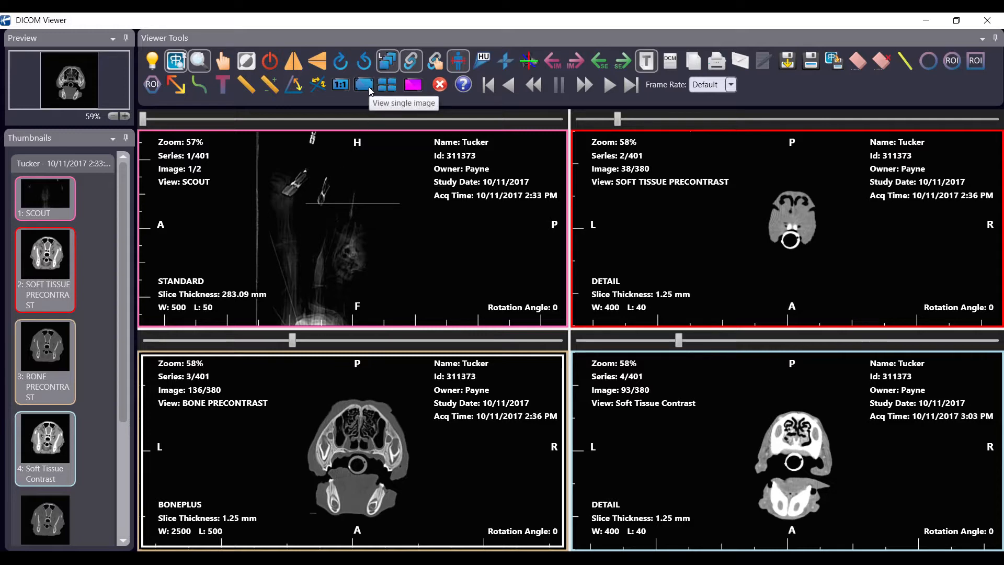
Generate axial, sagittal and coronal orthogonal views from the bone precontrast series
left_click(364, 84)
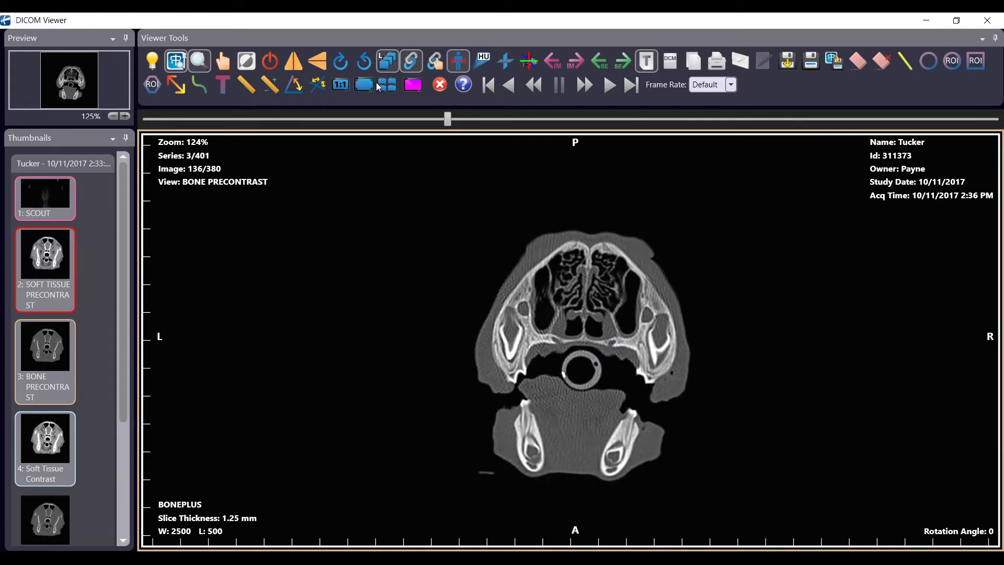
mouse_move(528, 61)
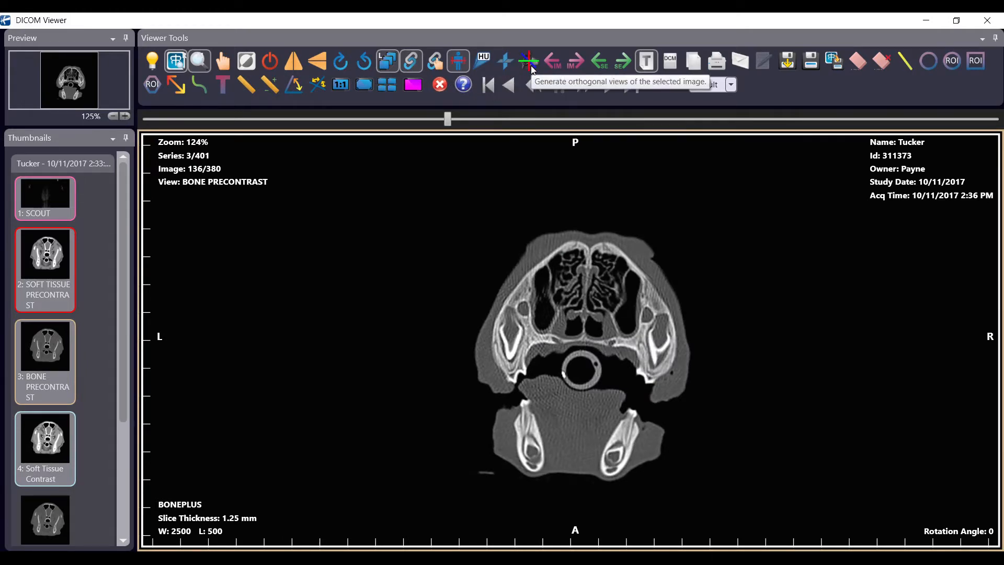
left_click(527, 61)
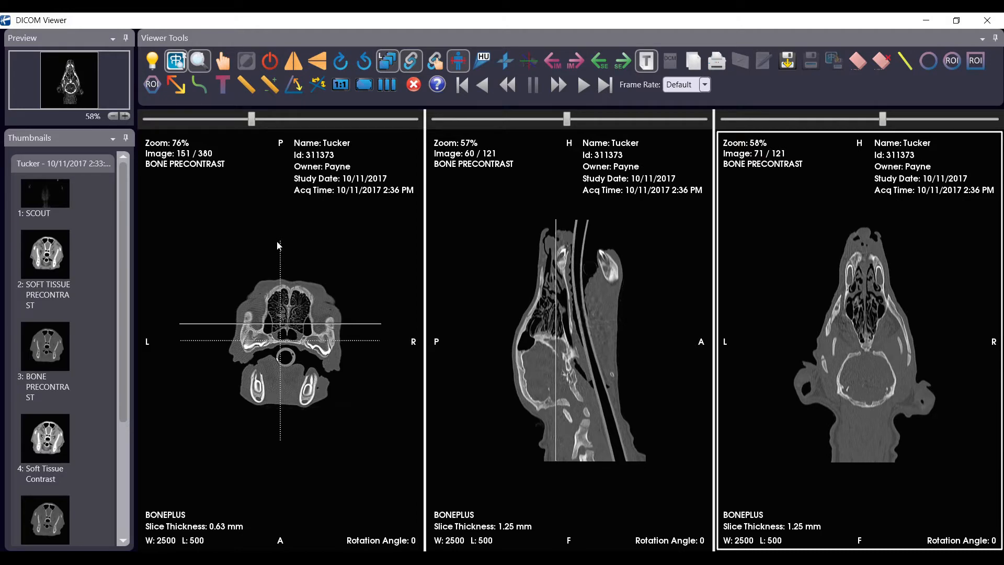
Tilt and reposition the reconstruction reference planes on the axial slice
left_click_drag(278, 246, 311, 282)
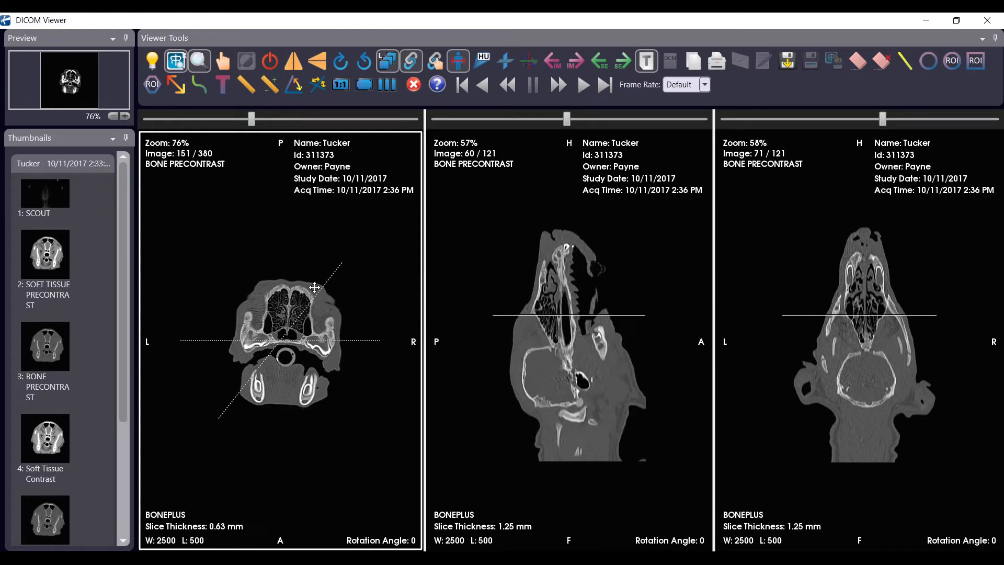
left_click_drag(314, 289, 281, 242)
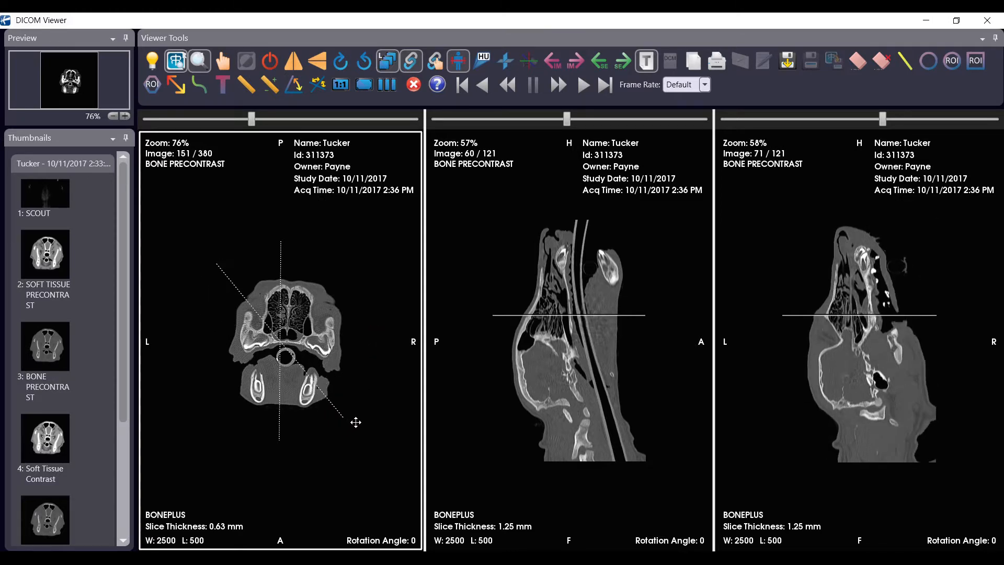
left_click_drag(356, 423, 385, 341)
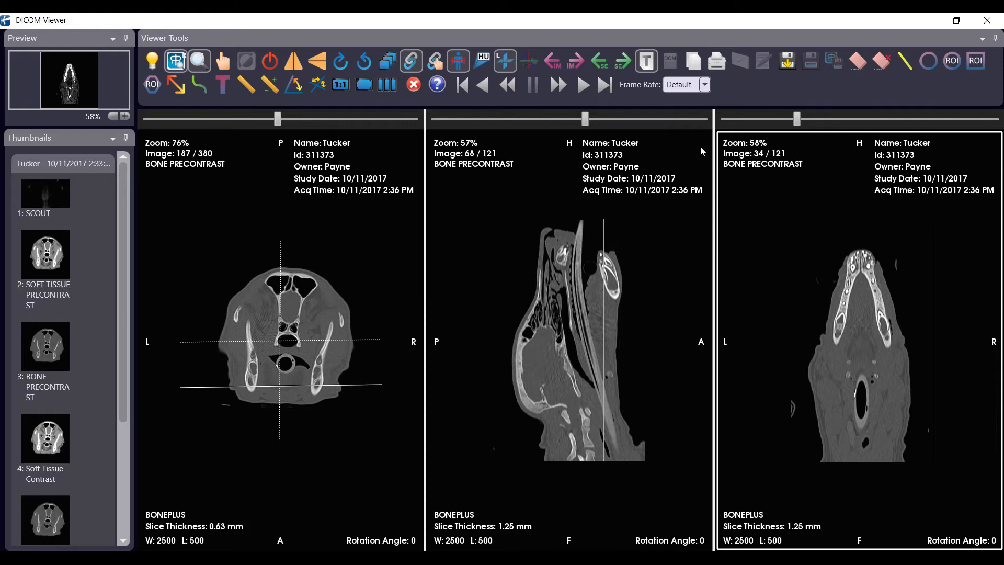
Cine-play the coronal reconstruction at 5 frames per second, then stop playback
left_click(704, 84)
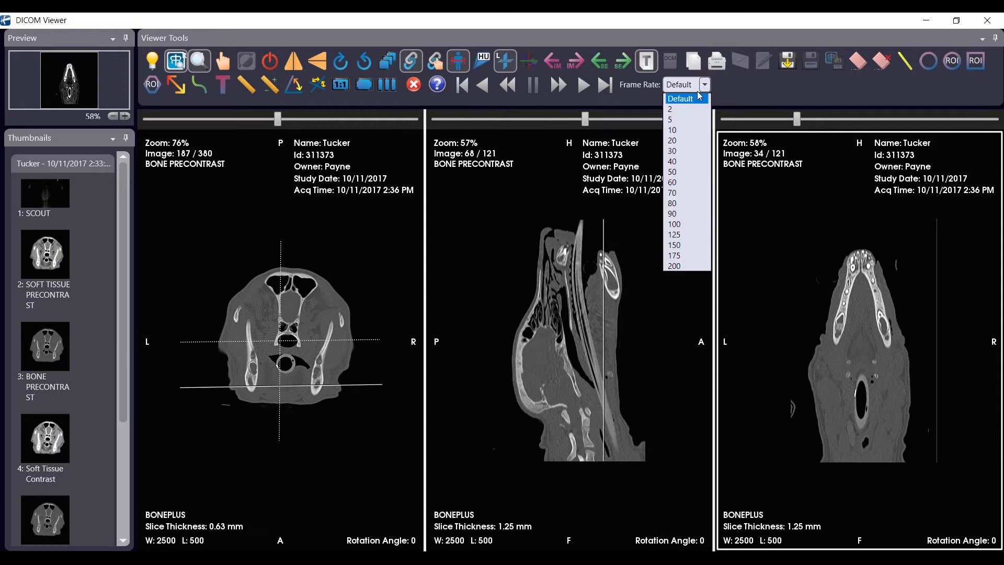
mouse_move(682, 119)
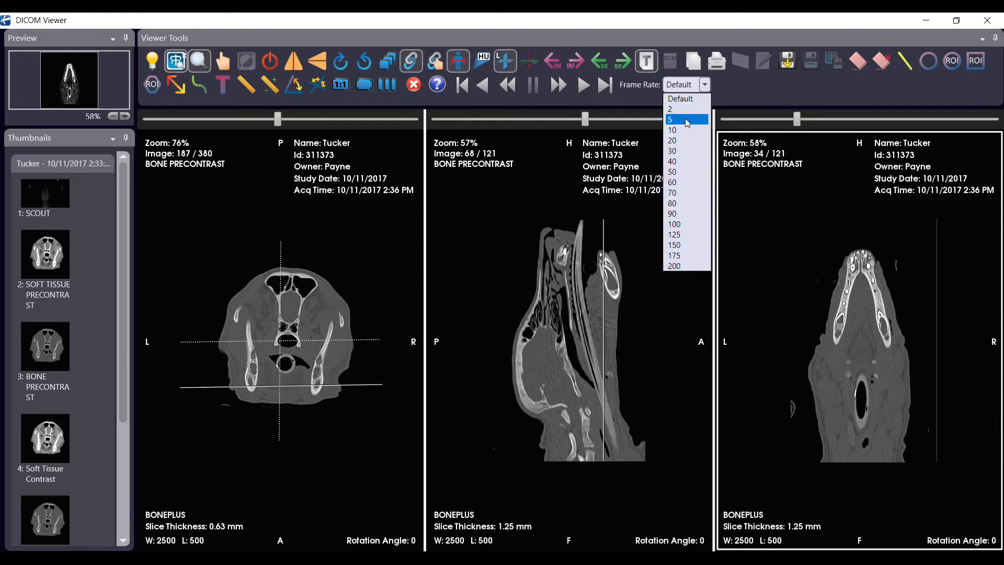
left_click(670, 119)
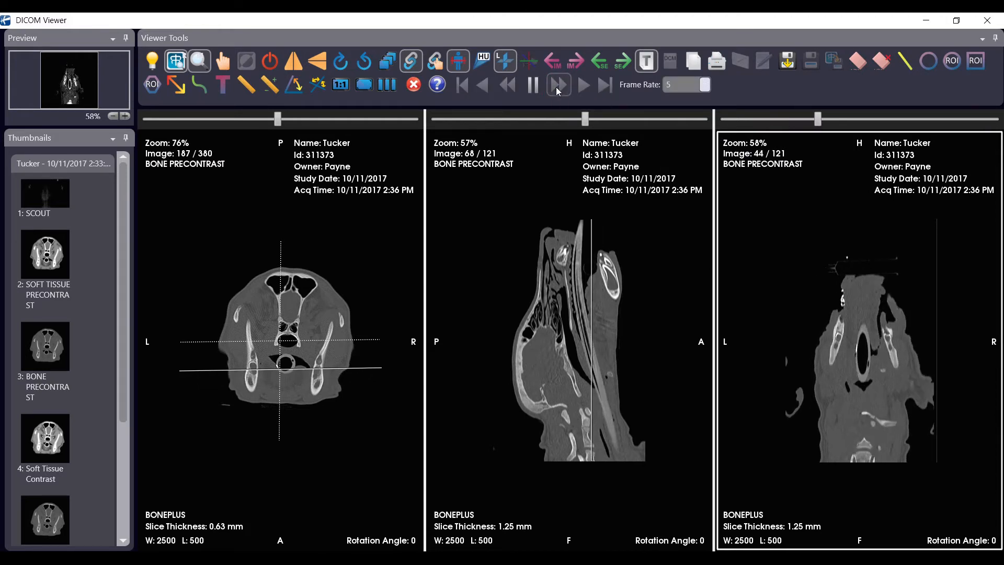
left_click(559, 85)
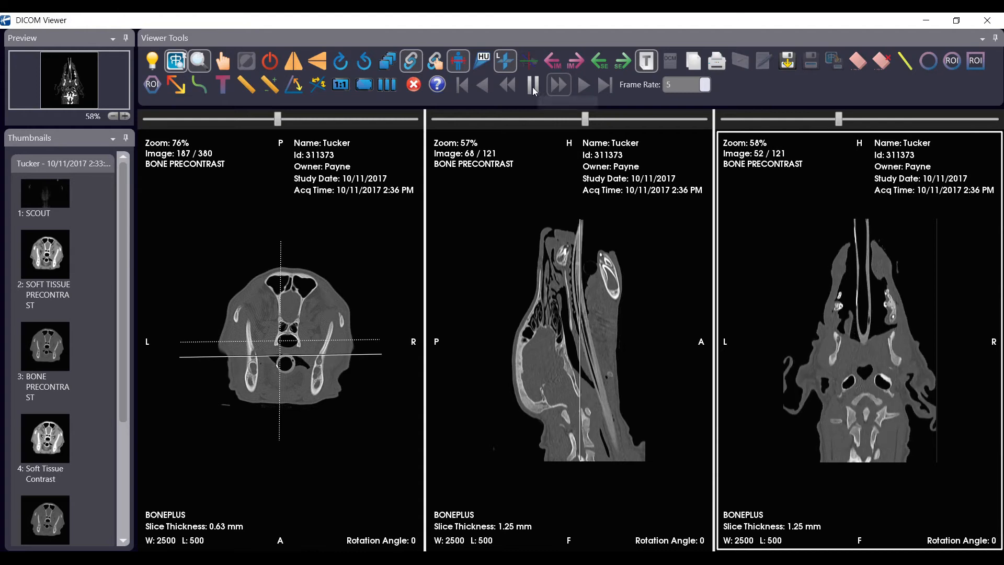
mouse_move(533, 90)
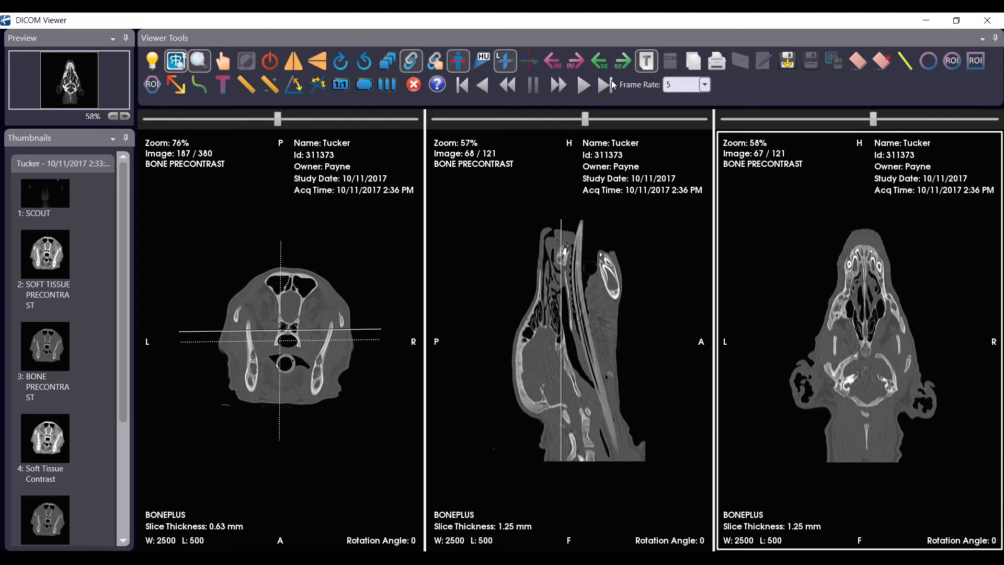
mouse_move(786, 61)
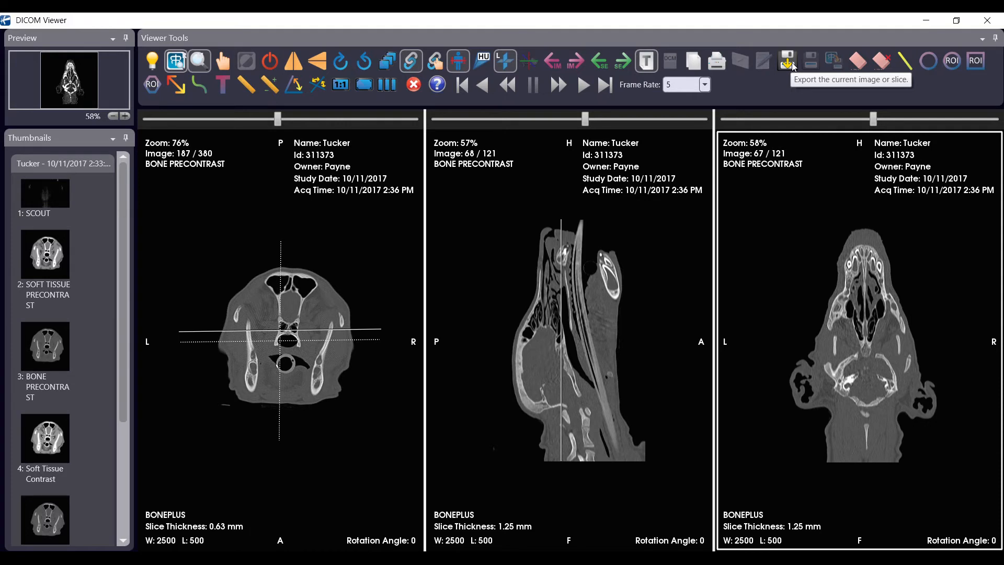
Export only the current coronal slice (image 67 of 121), not the whole series
left_click(786, 61)
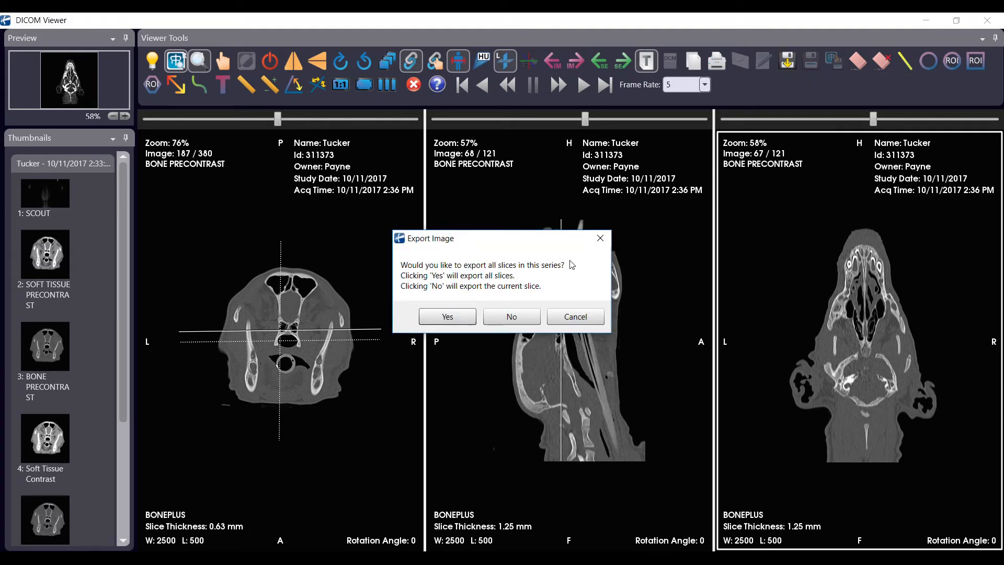
mouse_move(510, 324)
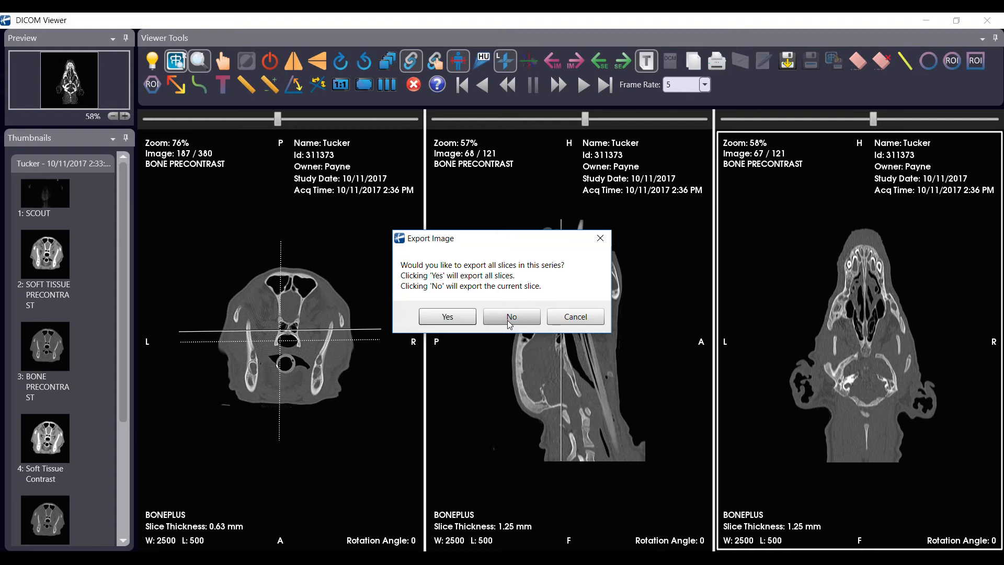
left_click(512, 316)
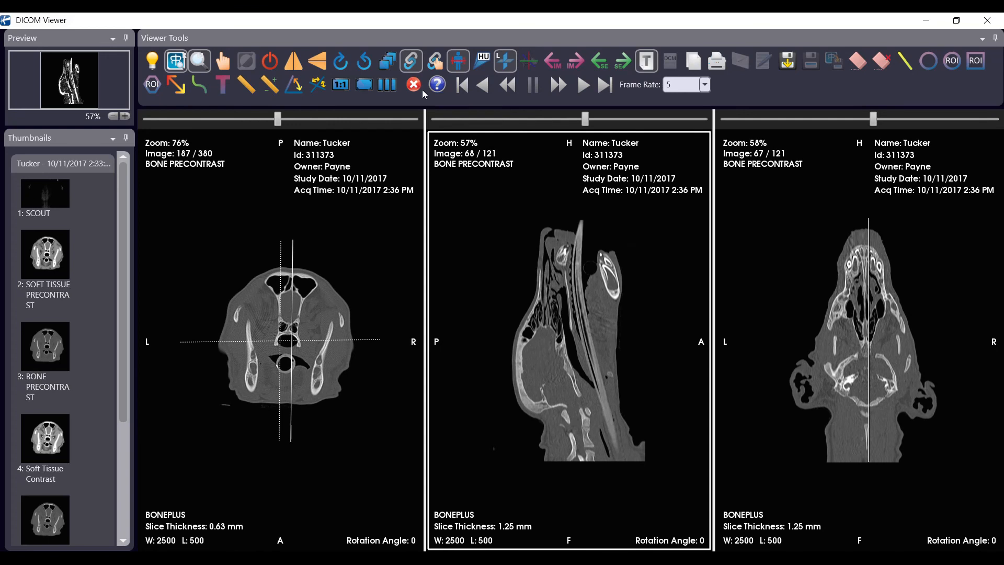
mouse_move(414, 85)
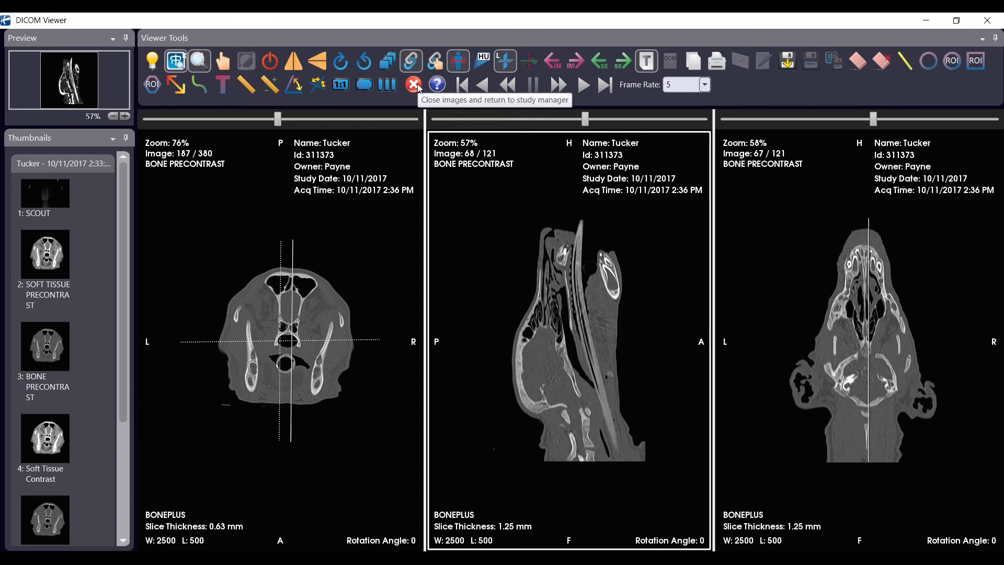